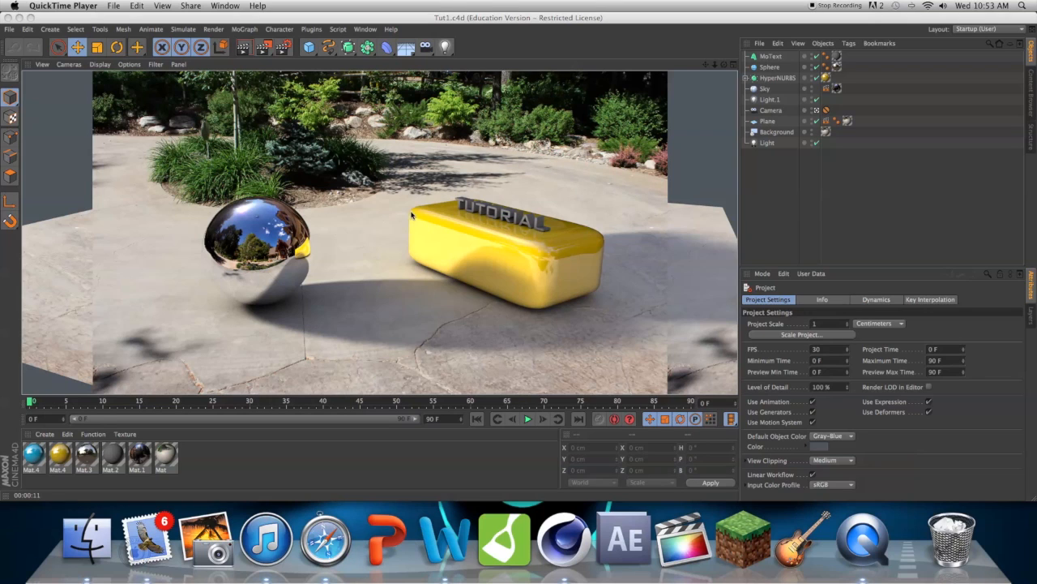
pyautogui.moveTo(444, 180)
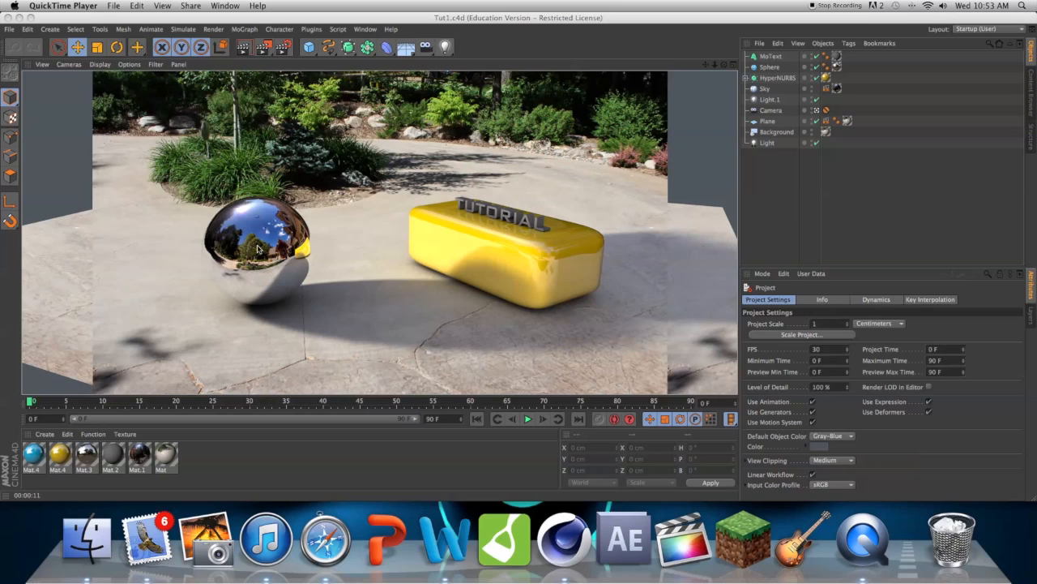
pyautogui.moveTo(390, 167)
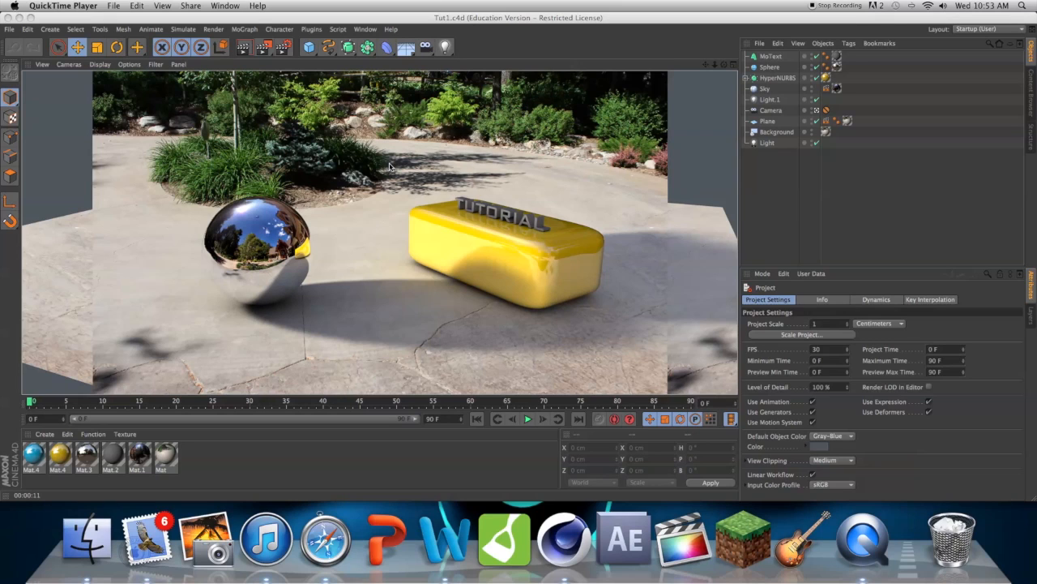
pyautogui.moveTo(278, 246)
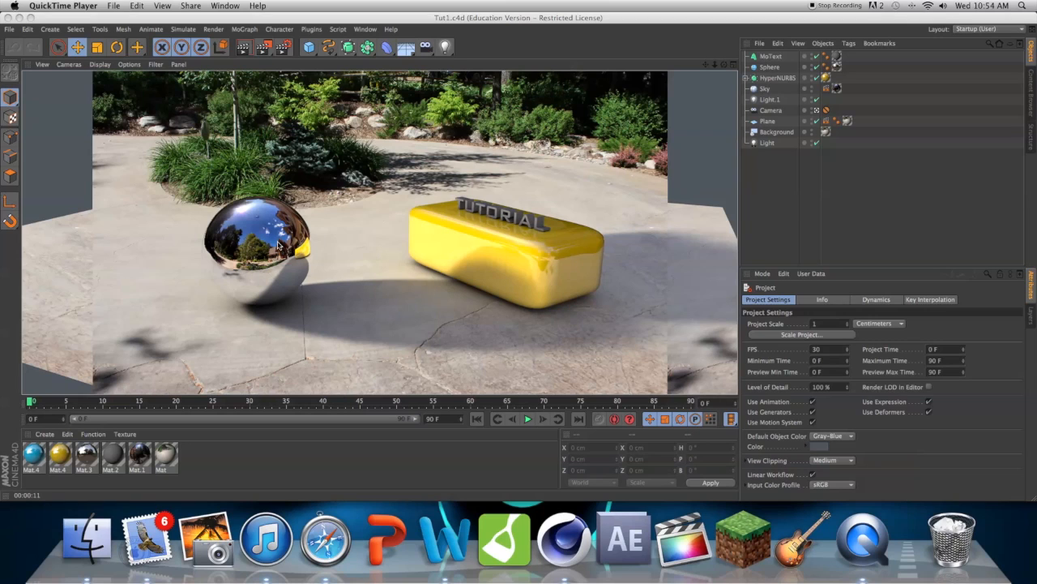
pyautogui.moveTo(283, 323)
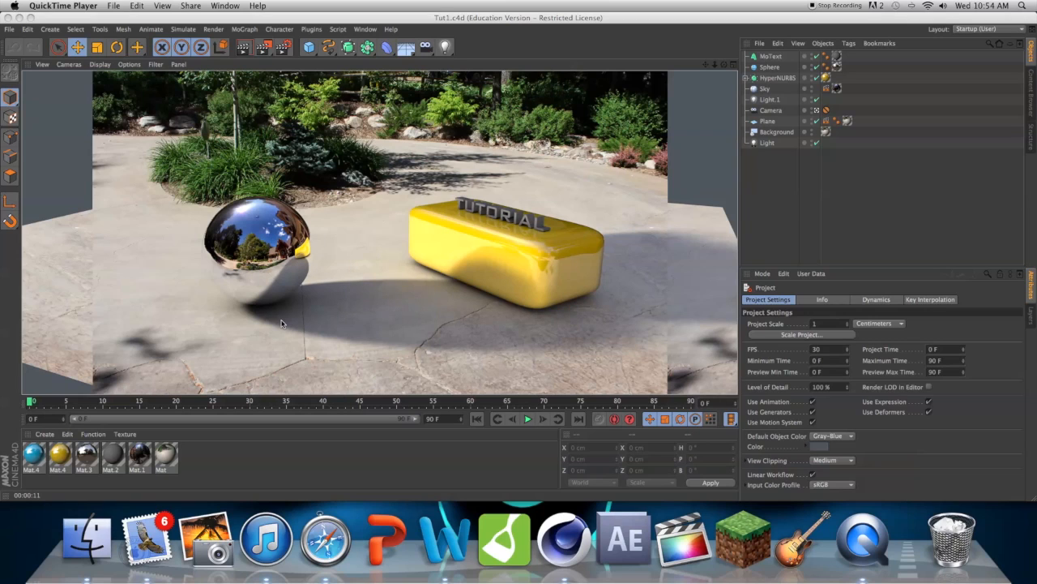
pyautogui.moveTo(348, 268)
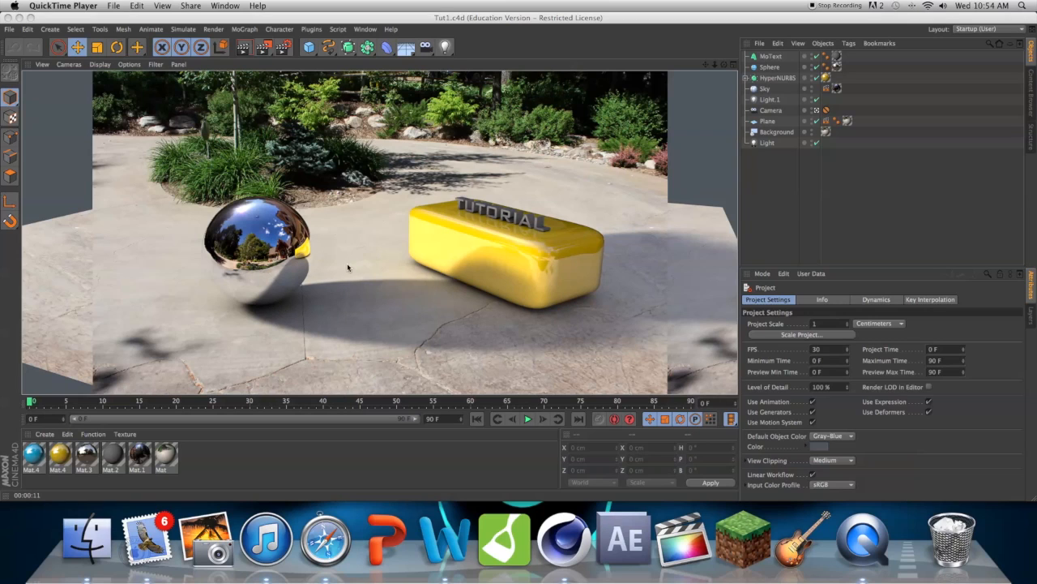
pyautogui.moveTo(469, 207)
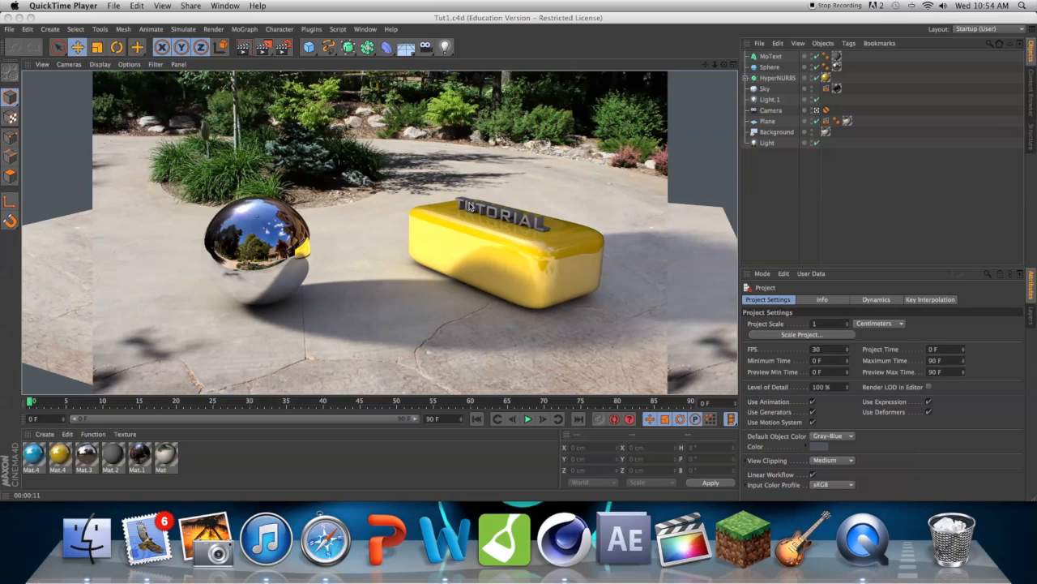
pyautogui.moveTo(509, 234)
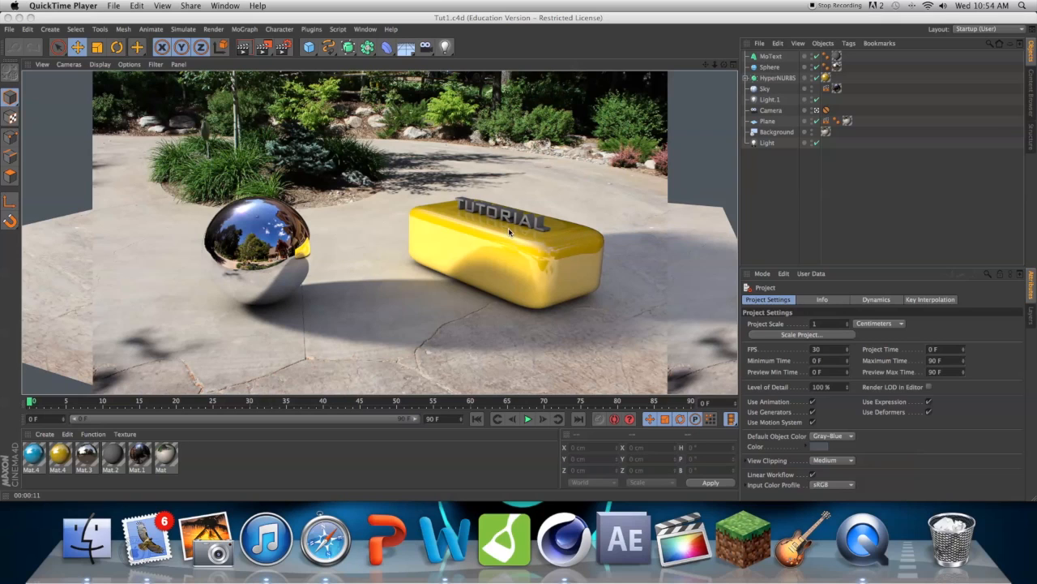
pyautogui.moveTo(509, 233)
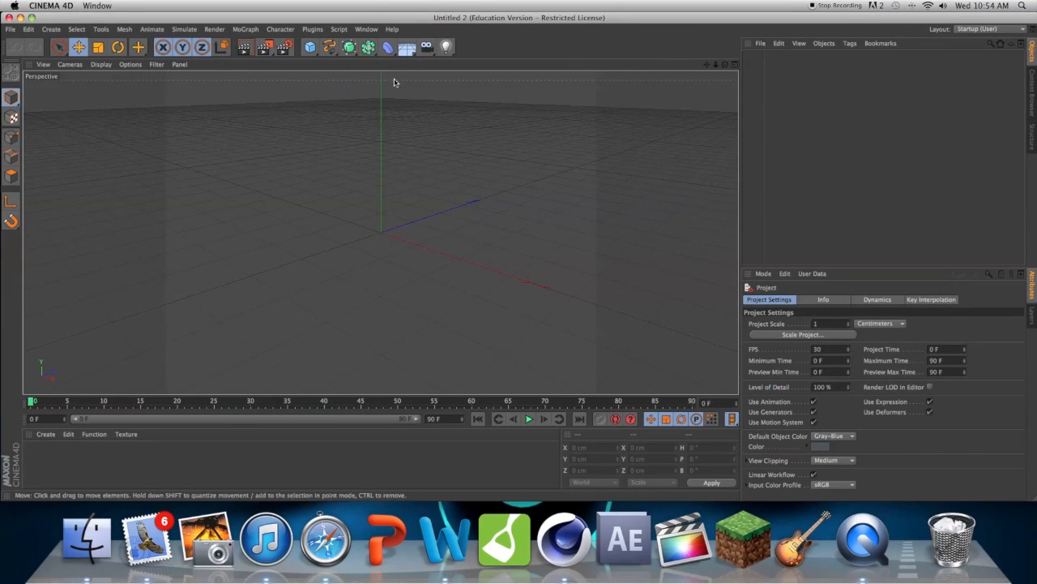
# - Add a Background object and load the patio photo as its material's colour texture
pyautogui.click(426, 46)
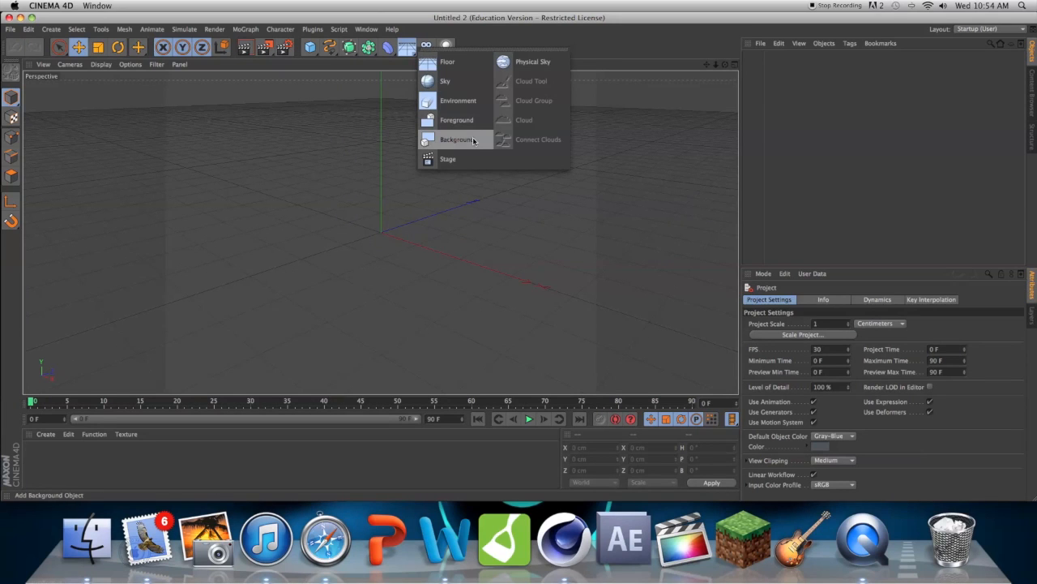
pyautogui.click(456, 138)
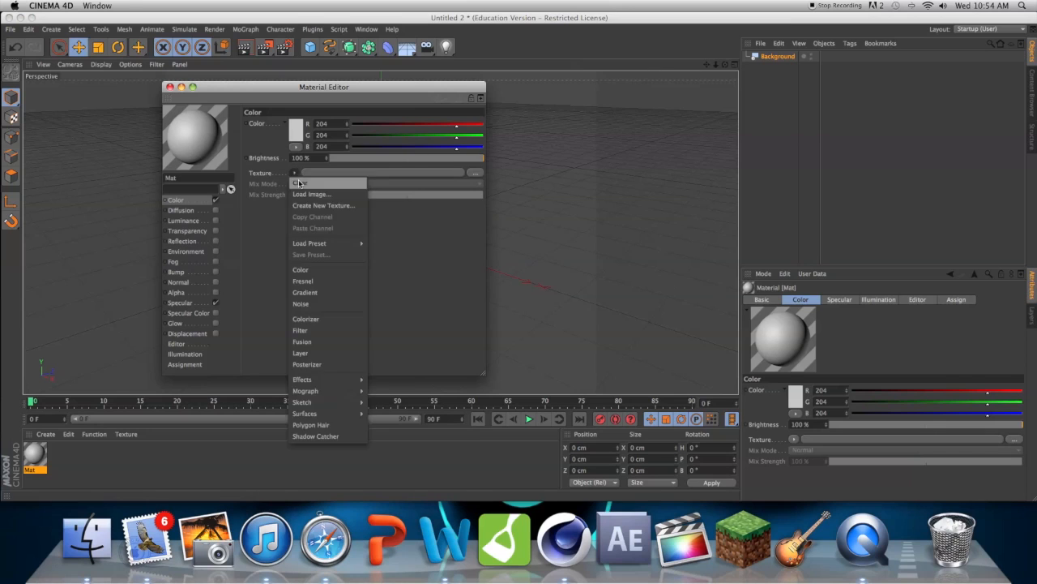
pyautogui.click(311, 193)
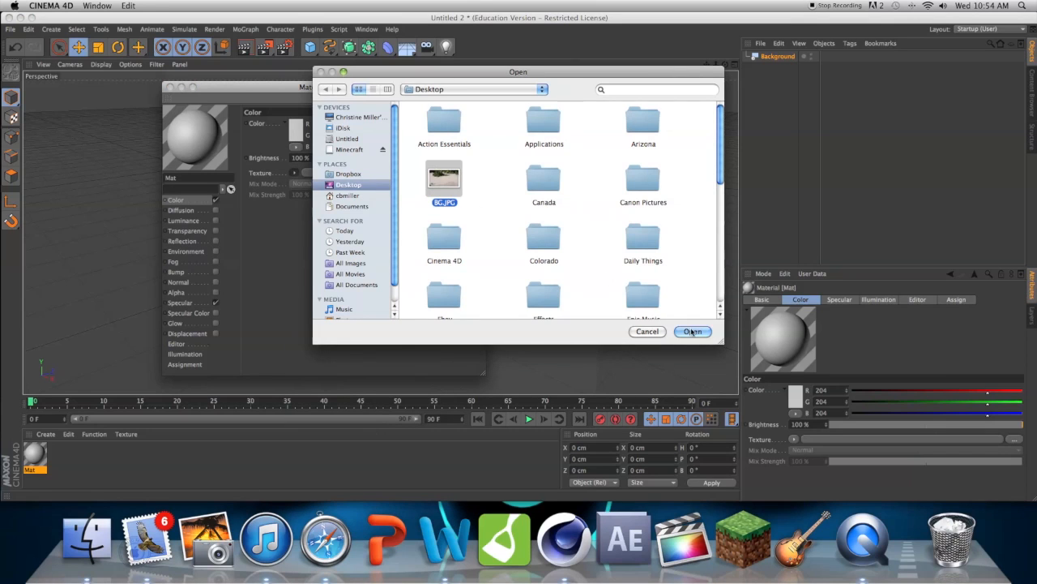
pyautogui.click(692, 331)
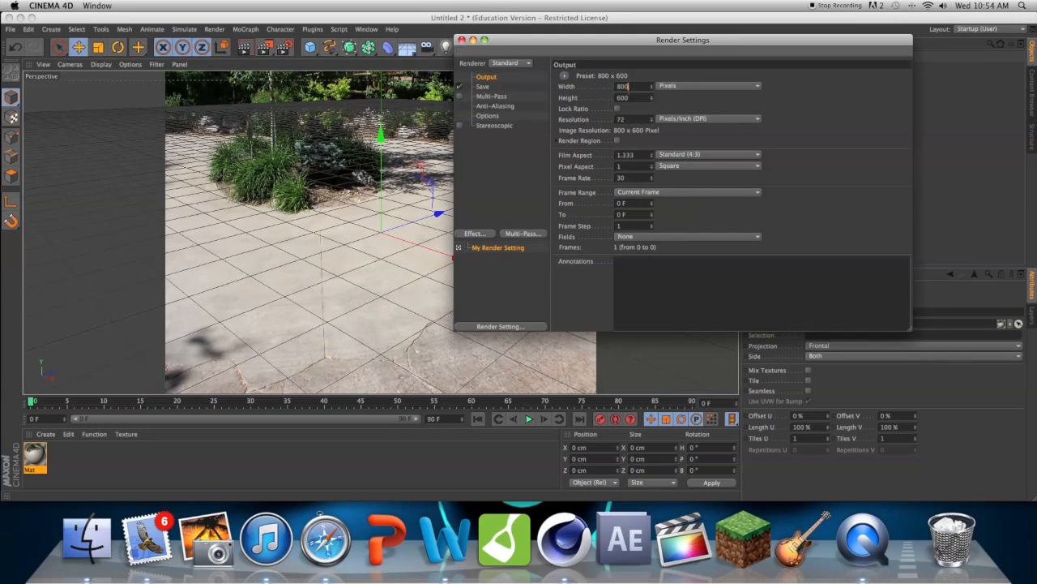
# - Set the render output to 1280 × 720 pixels and close Render Settings
pyautogui.write('12')
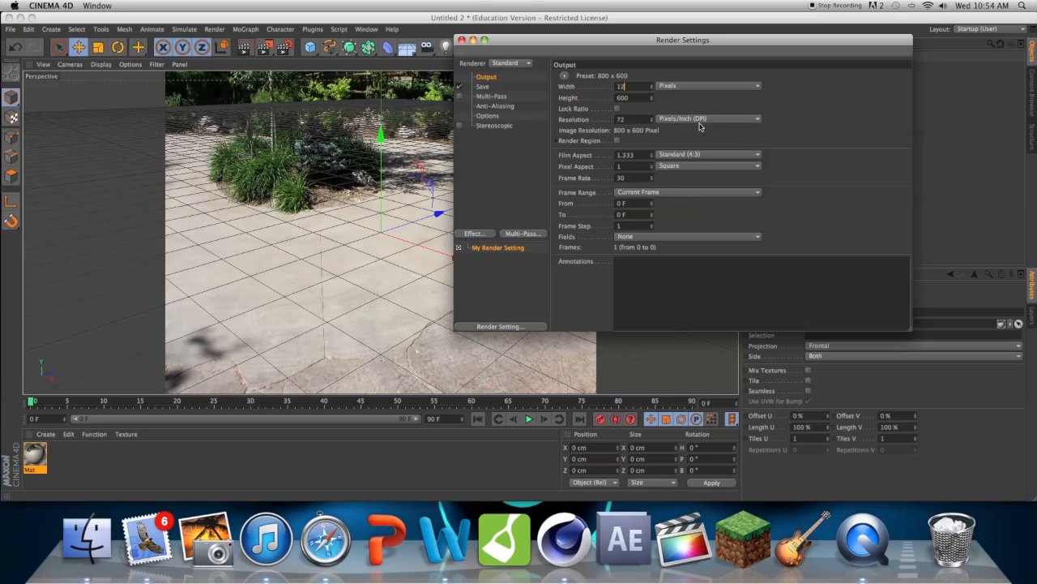
pyautogui.write('1280')
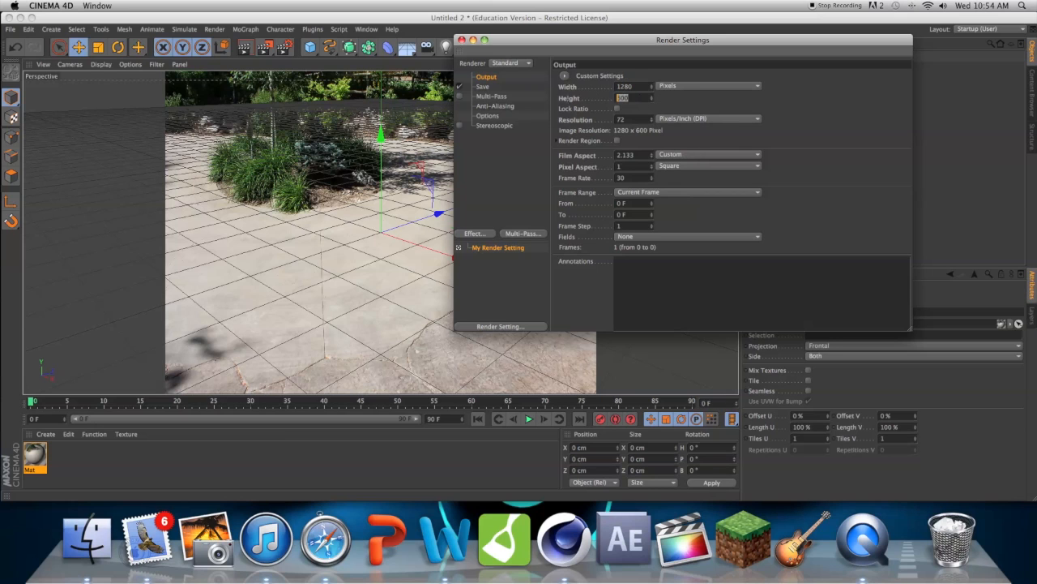
pyautogui.write('720')
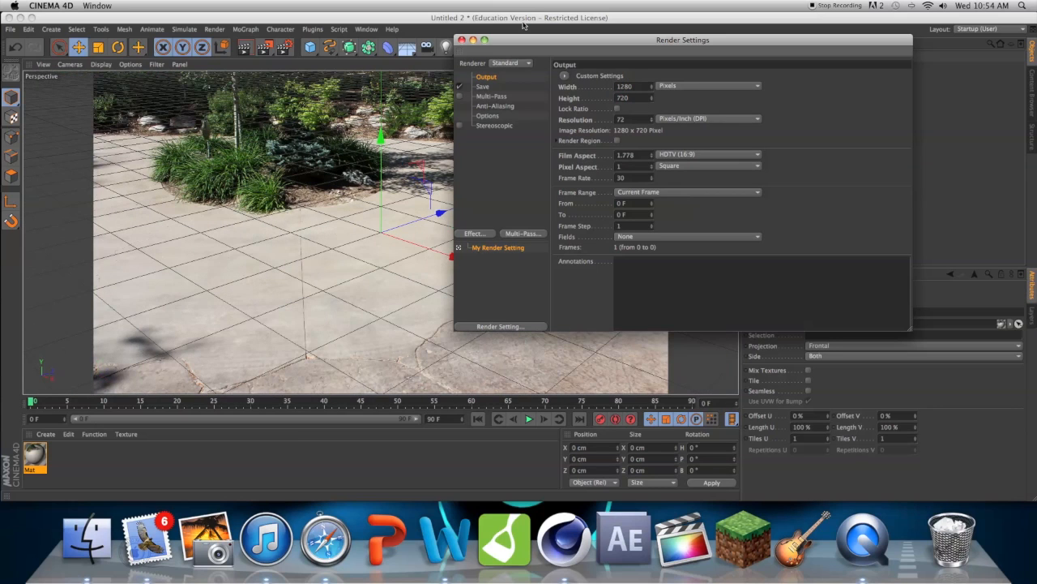
pyautogui.click(460, 39)
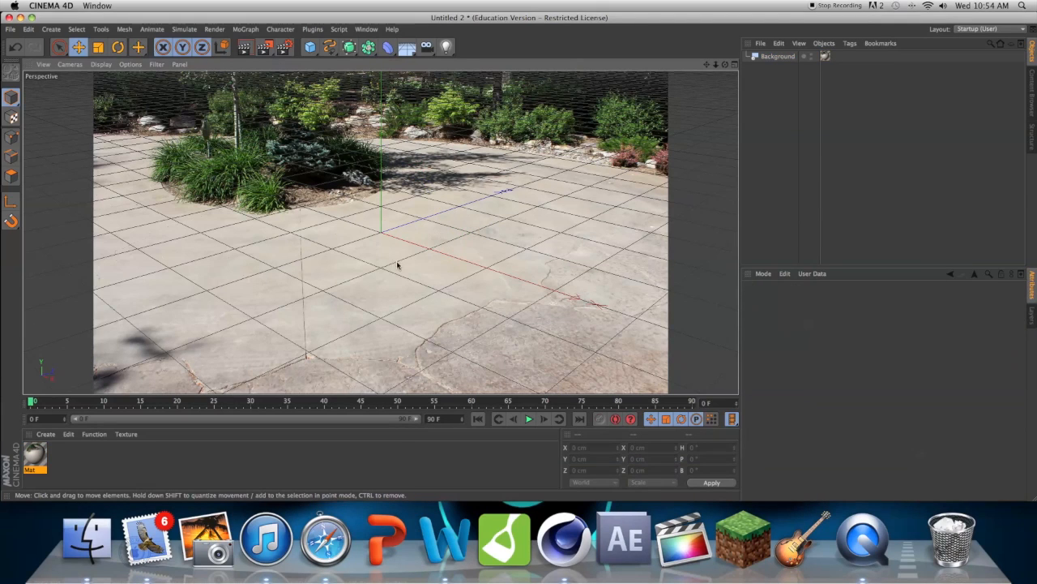
pyautogui.moveTo(362, 218)
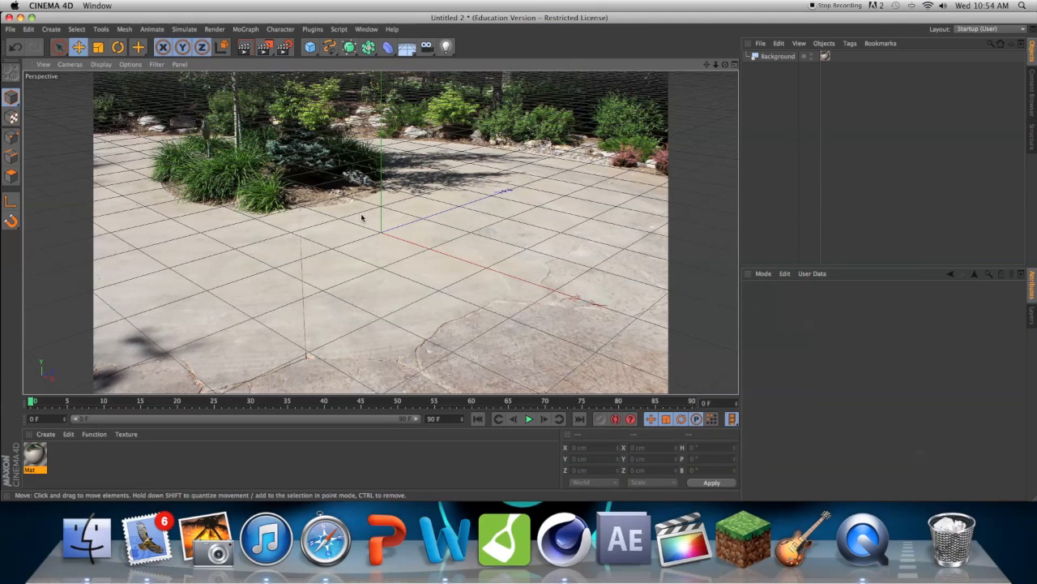
pyautogui.moveTo(405, 204)
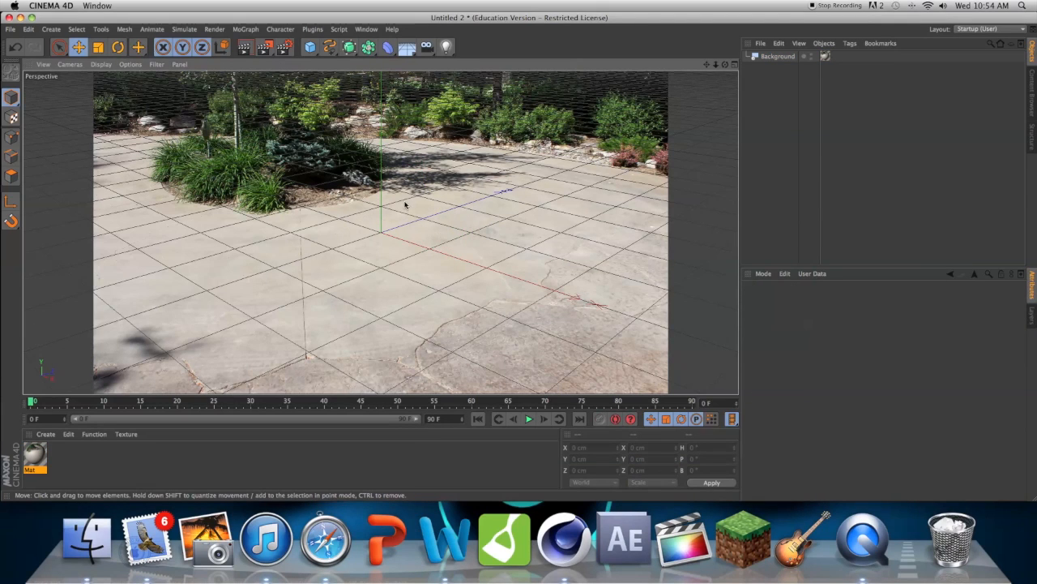
pyautogui.moveTo(393, 229)
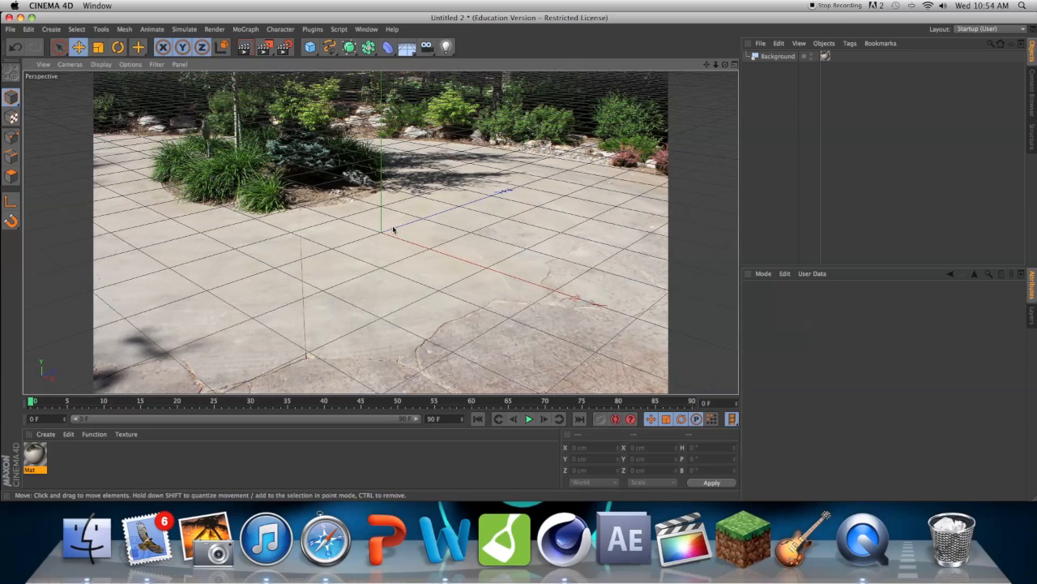
pyautogui.moveTo(443, 161)
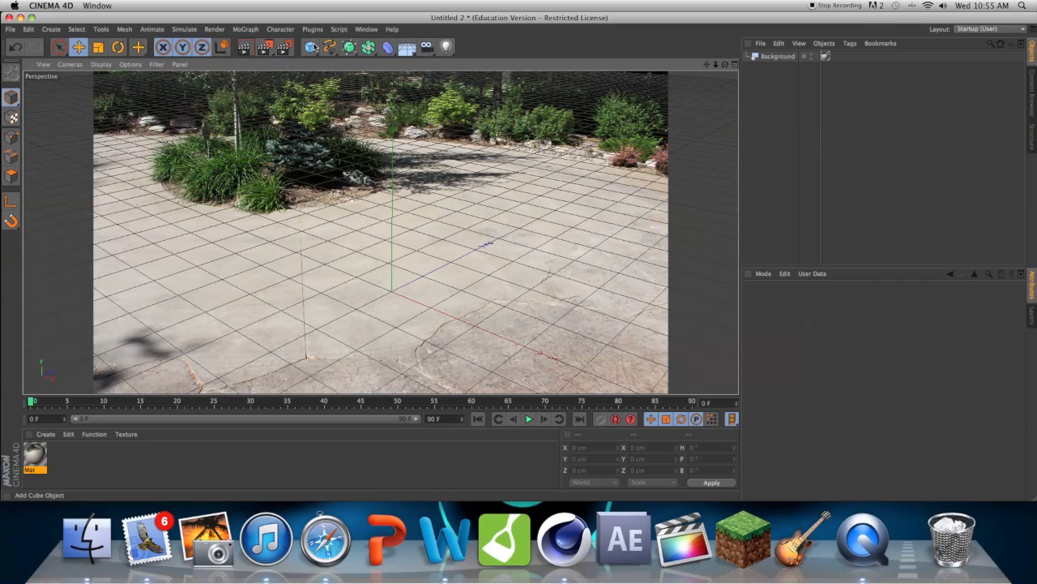
pyautogui.moveTo(311, 47)
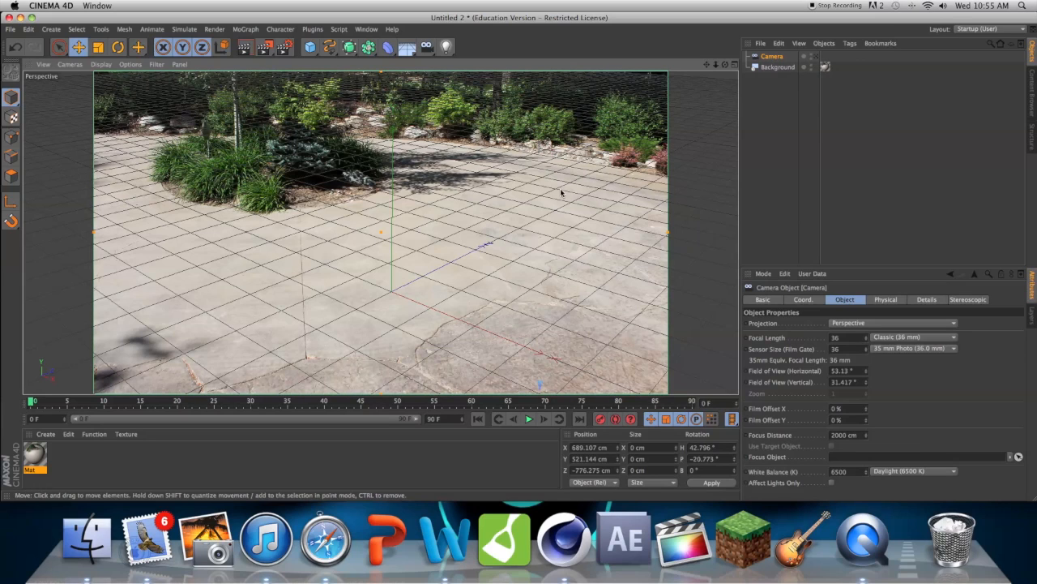
pyautogui.moveTo(347, 258)
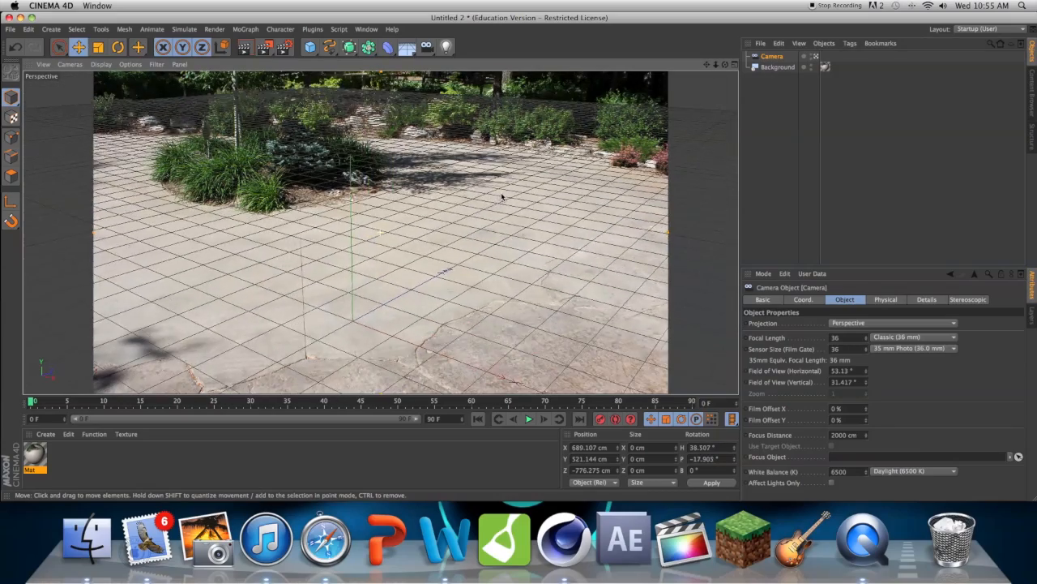
# - Tilt and shift the camera view so the grid lines up with the patio tiles
pyautogui.moveTo(502, 195); pyautogui.dragTo(490, 203)
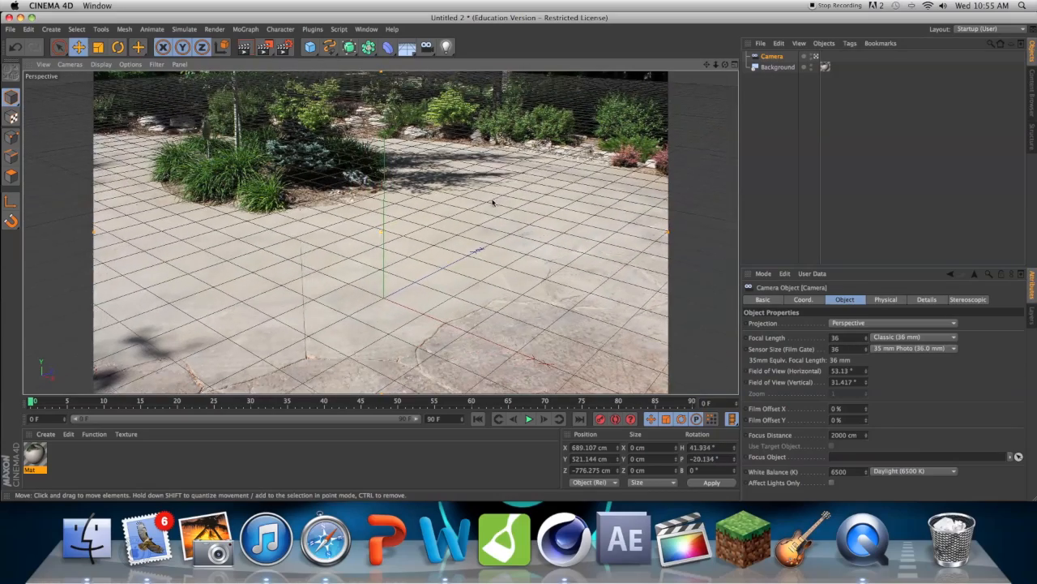
pyautogui.moveTo(490, 202); pyautogui.dragTo(402, 246)
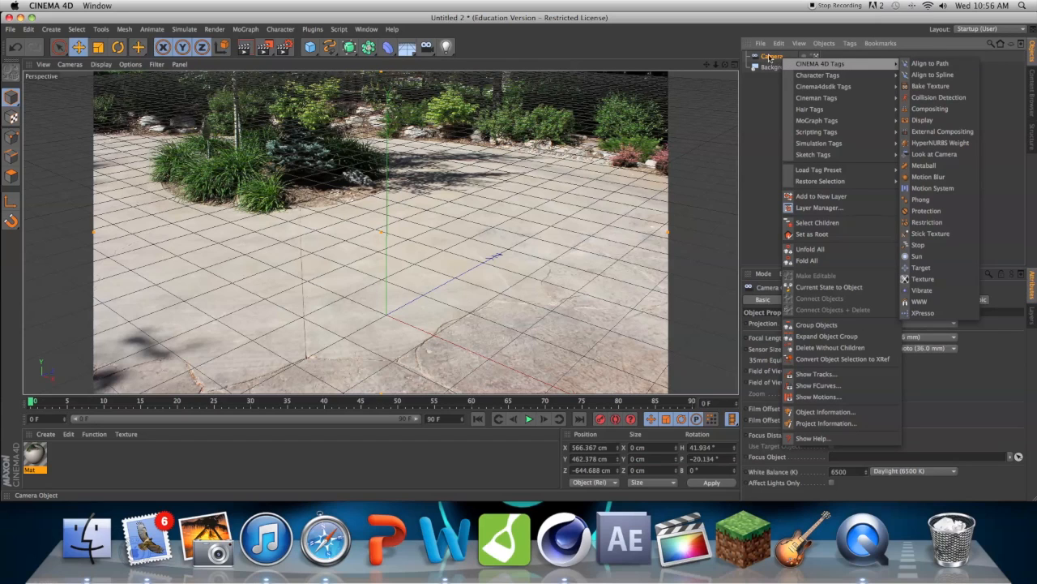
pyautogui.moveTo(921, 199)
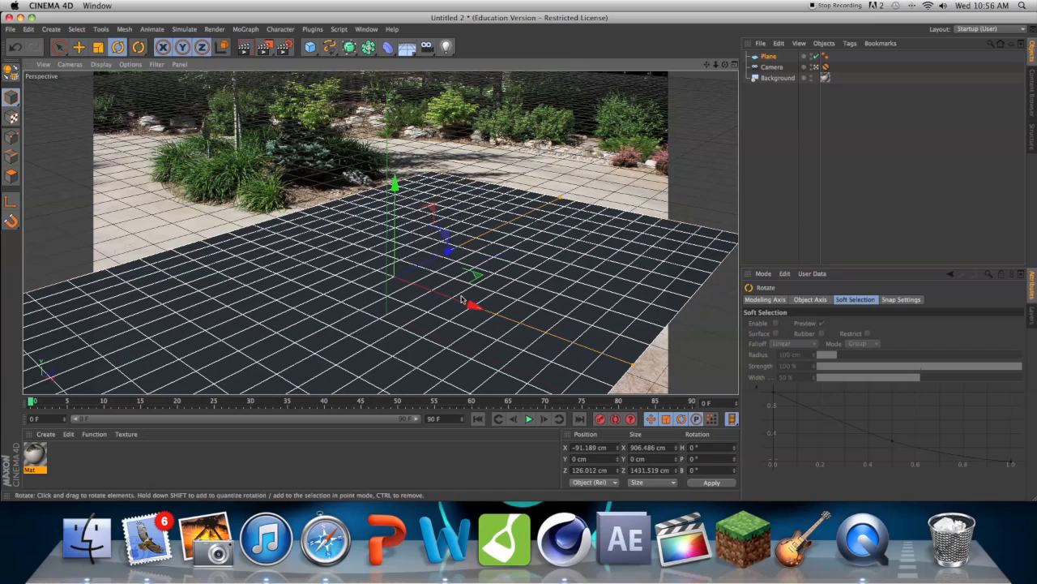
# - Rotate the floor plane to follow the patio's direction over the photo's ground
pyautogui.moveTo(474, 306); pyautogui.dragTo(397, 300)
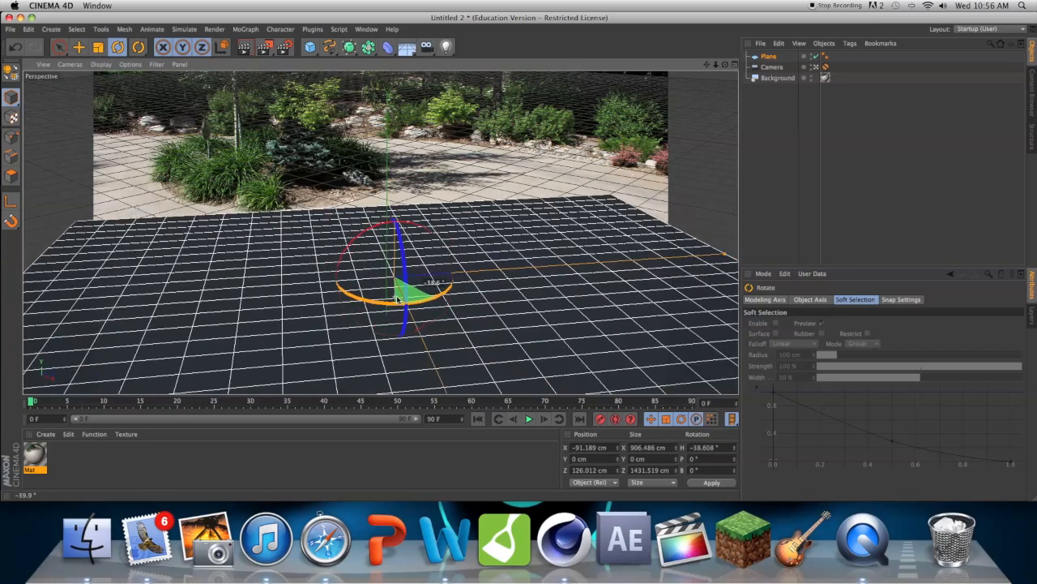
pyautogui.click(59, 47)
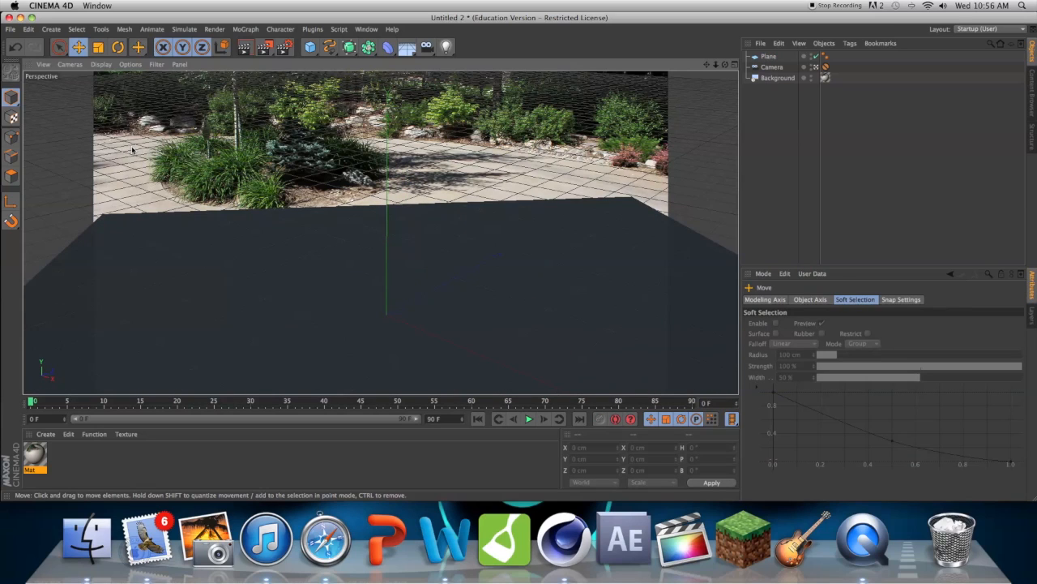
pyautogui.moveTo(279, 133)
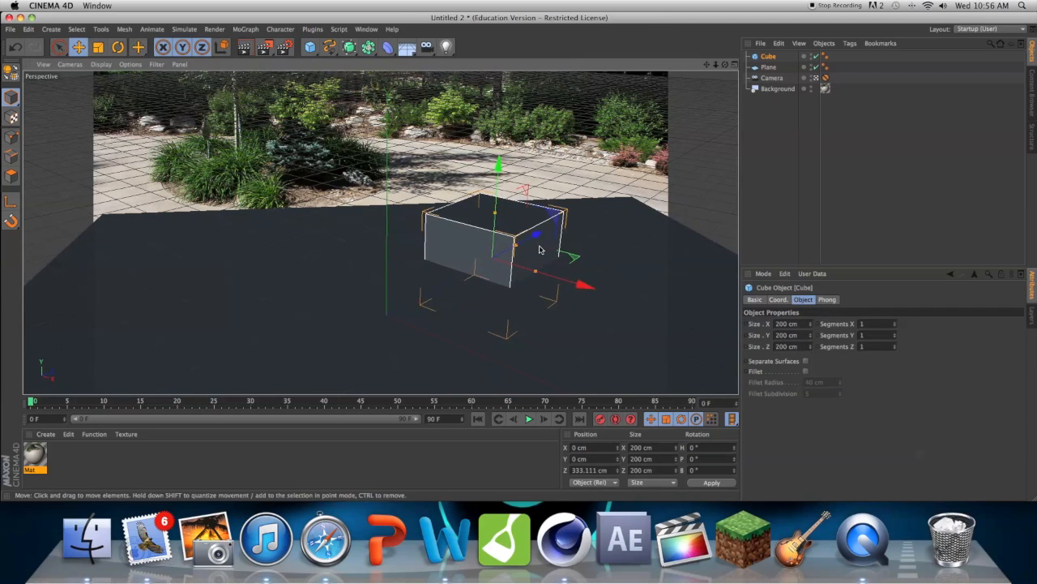
# - Stretch the cube along its length to about 374 cm into a long box
pyautogui.moveTo(499, 166); pyautogui.dragTo(498, 137)
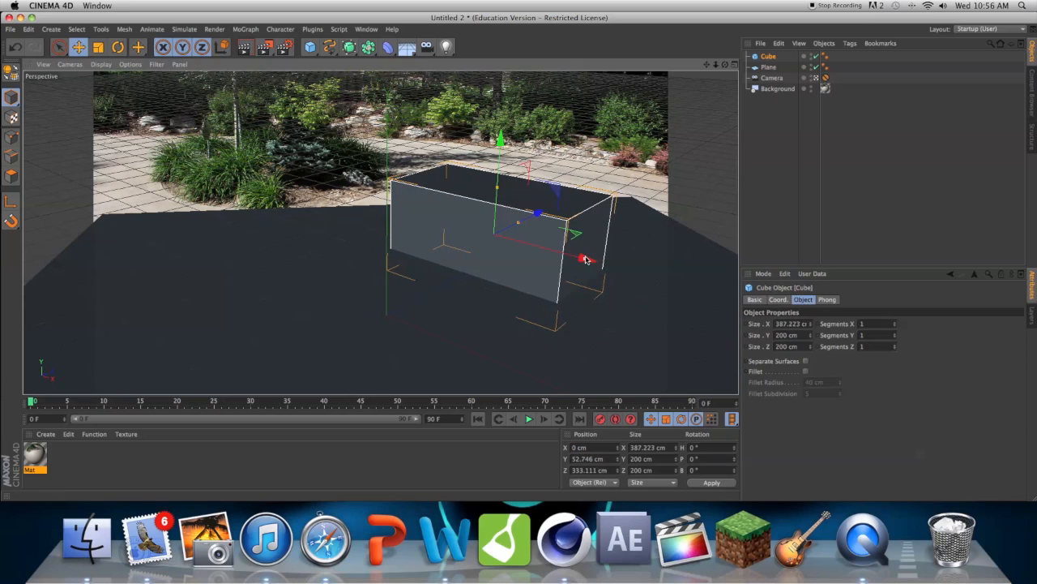
pyautogui.moveTo(576, 258); pyautogui.dragTo(587, 260)
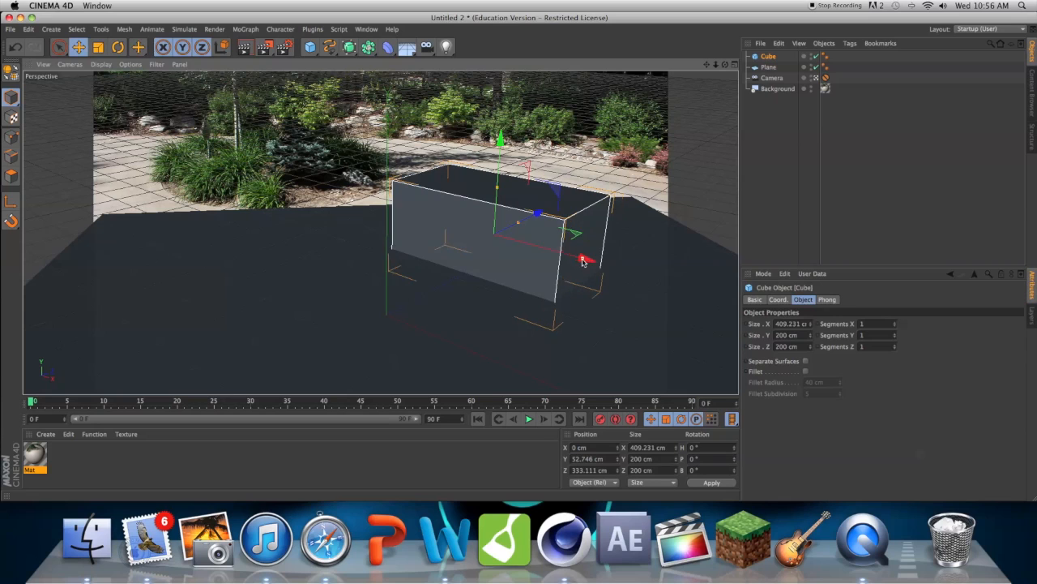
pyautogui.click(348, 46)
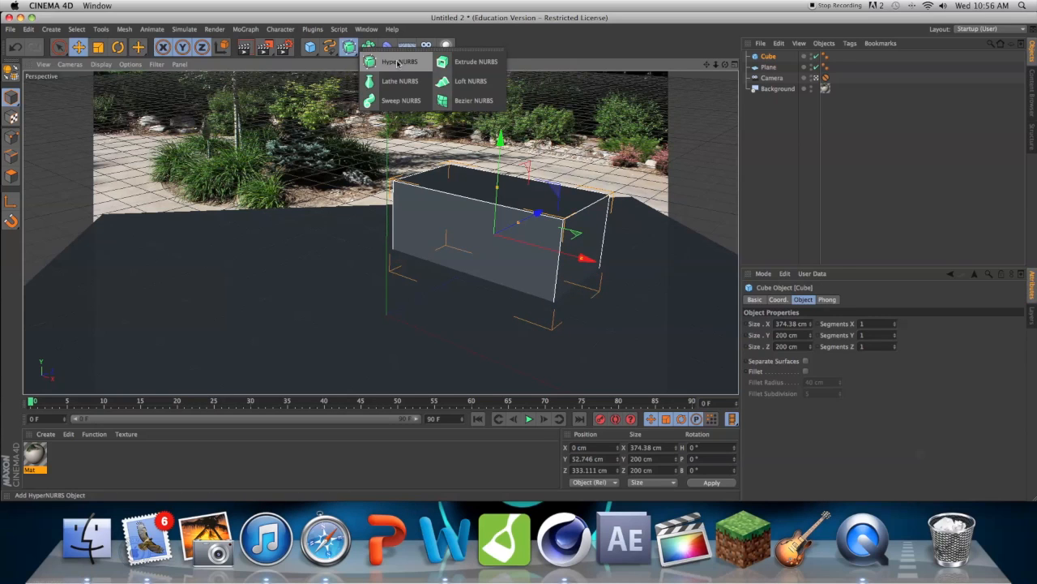
# - Smooth the box with a HyperNURBS at 5 segments per axis, then lower its height and seat it on the floor
pyautogui.click(399, 62)
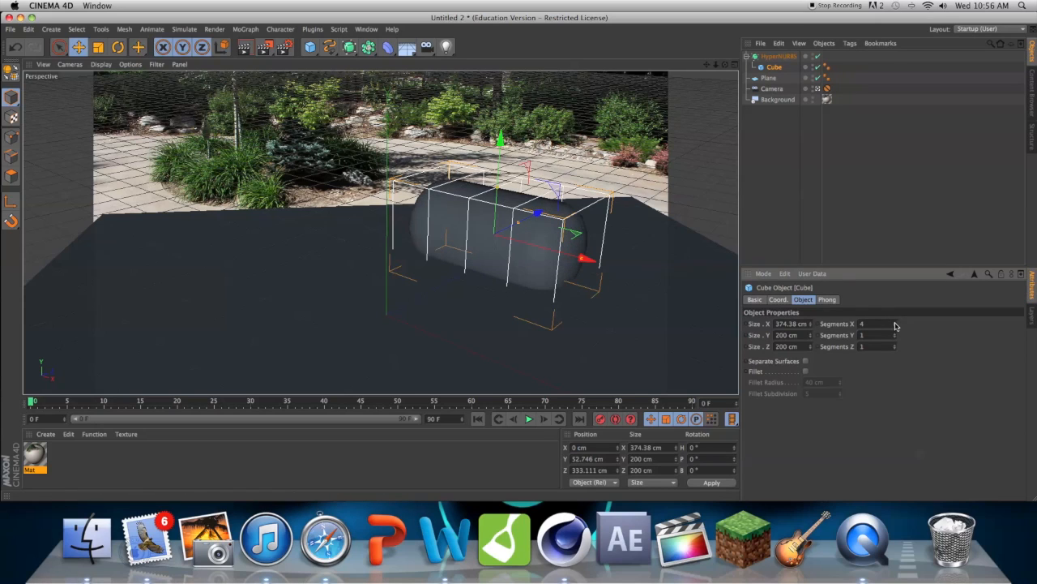
pyautogui.click(895, 324)
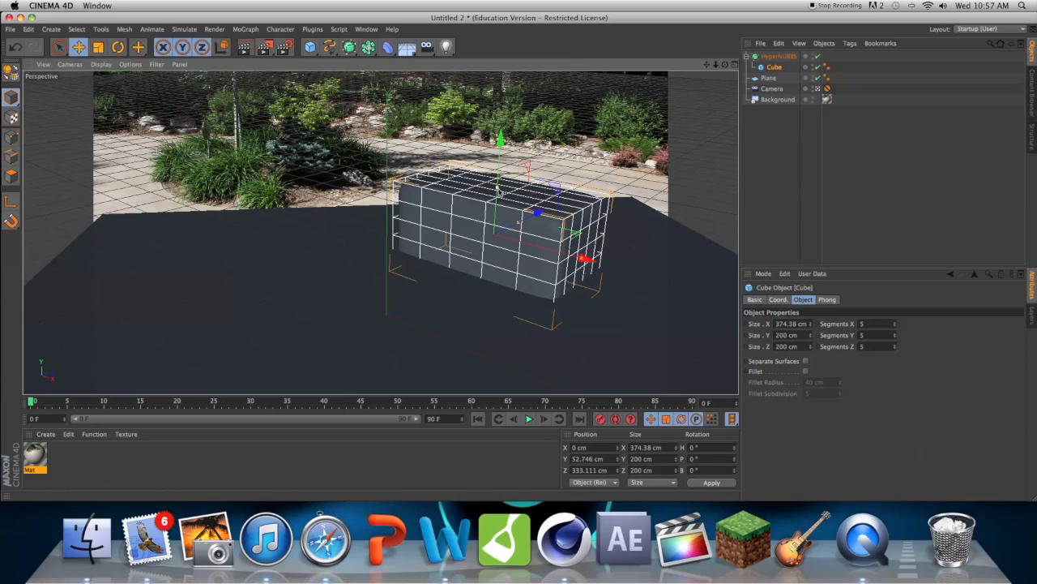
pyautogui.moveTo(500, 139); pyautogui.dragTo(500, 123)
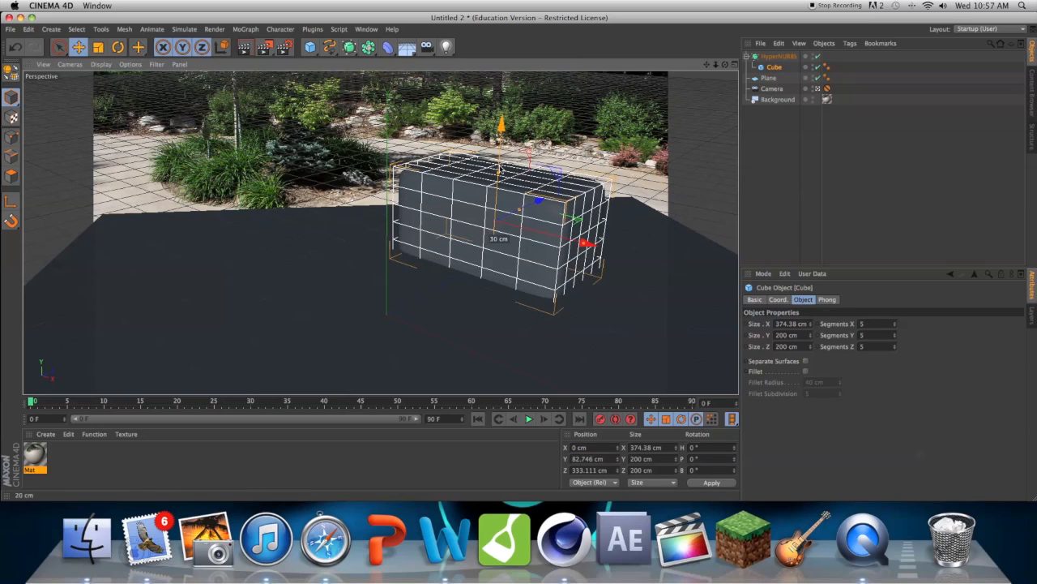
pyautogui.moveTo(501, 117); pyautogui.dragTo(502, 145)
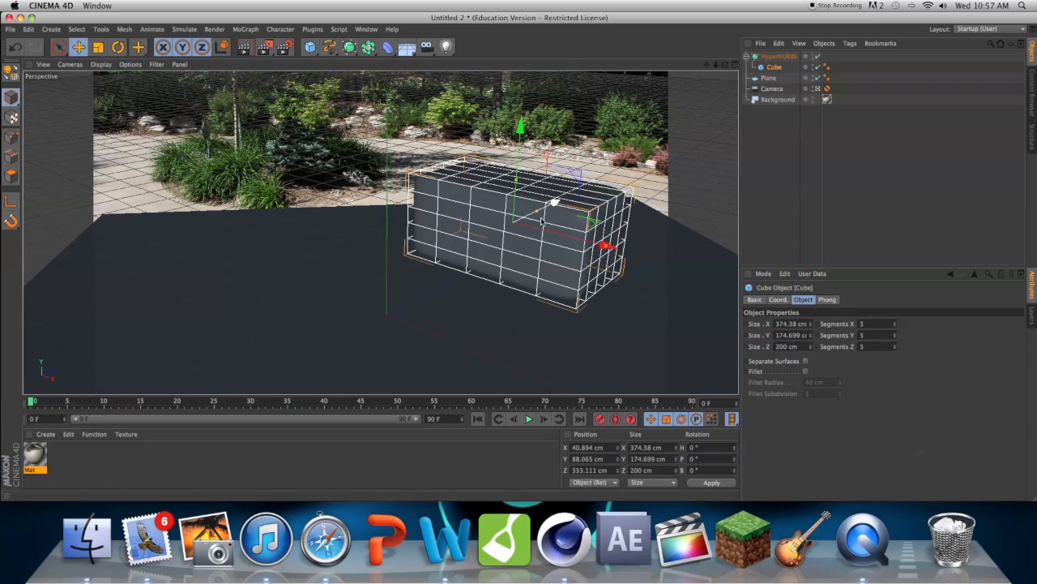
pyautogui.moveTo(521, 127); pyautogui.dragTo(527, 150)
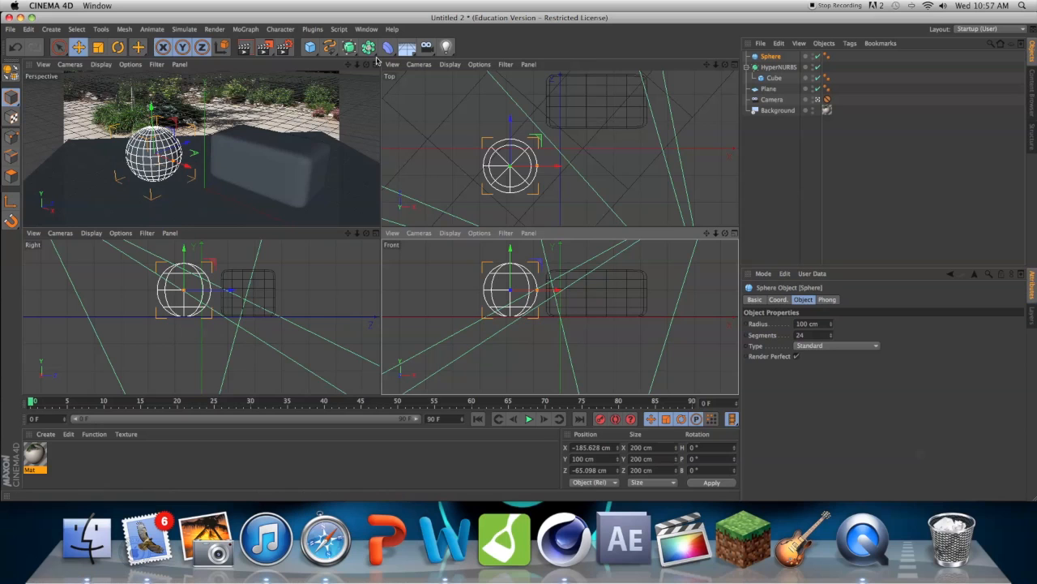
# - Bring up the MoGraph object list beside the new 100 cm sphere
pyautogui.click(245, 29)
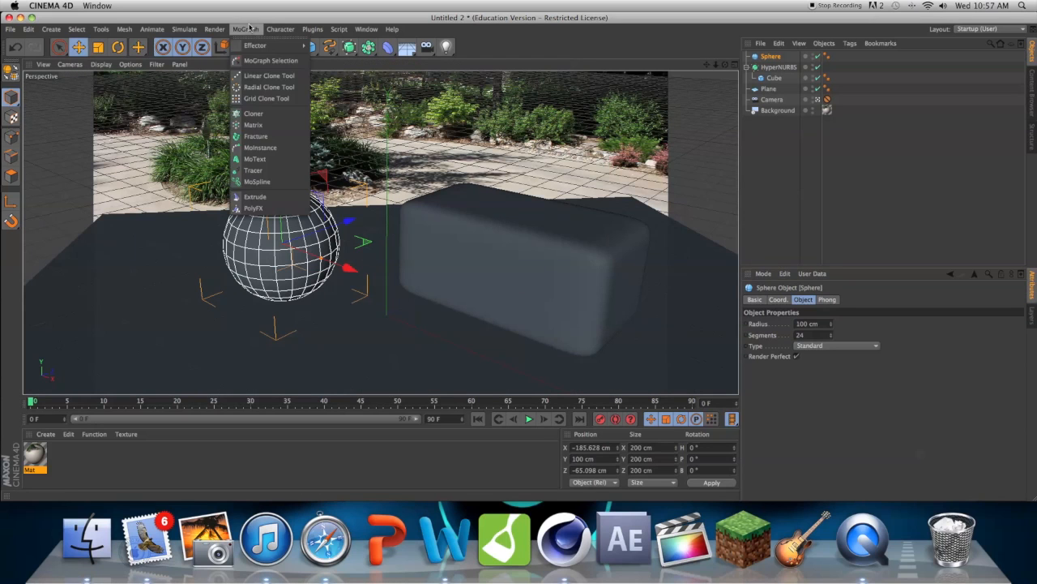
# - Add MoText reading TUTORIAL in a new font and place it on top of the rounded box
pyautogui.click(556, 301)
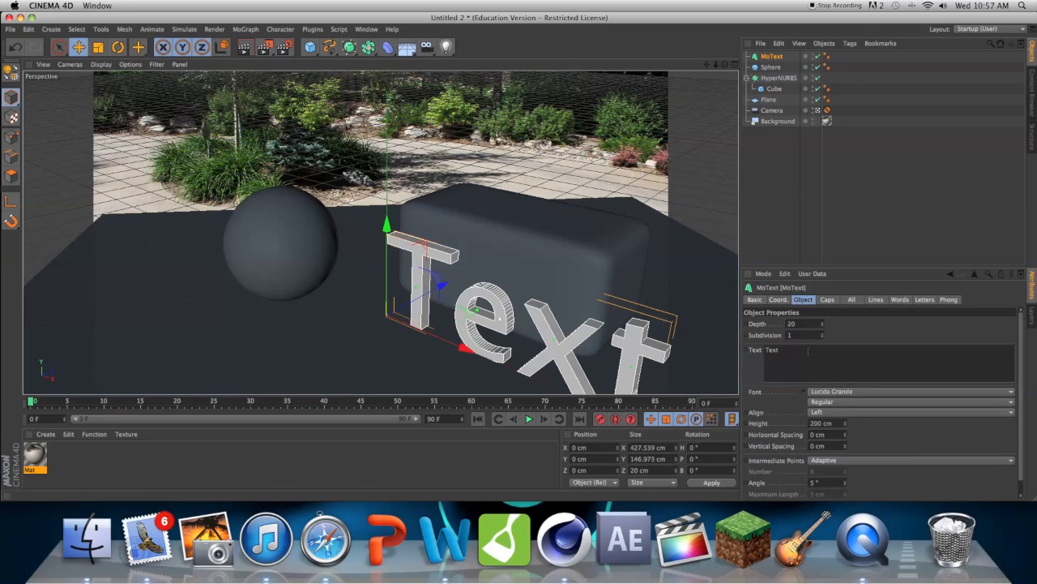
pyautogui.write('TUTORIAL')
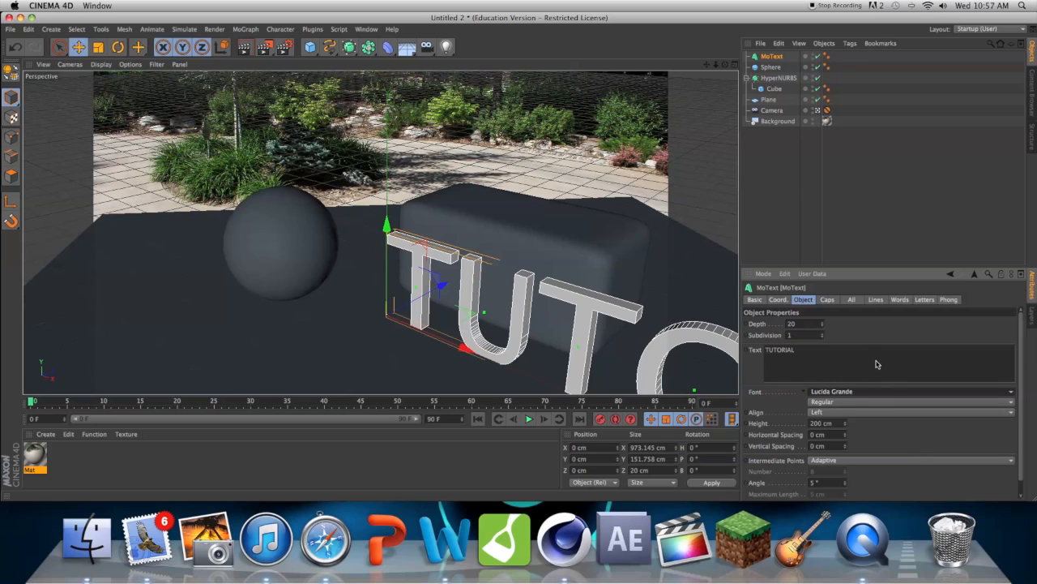
pyautogui.click(908, 391)
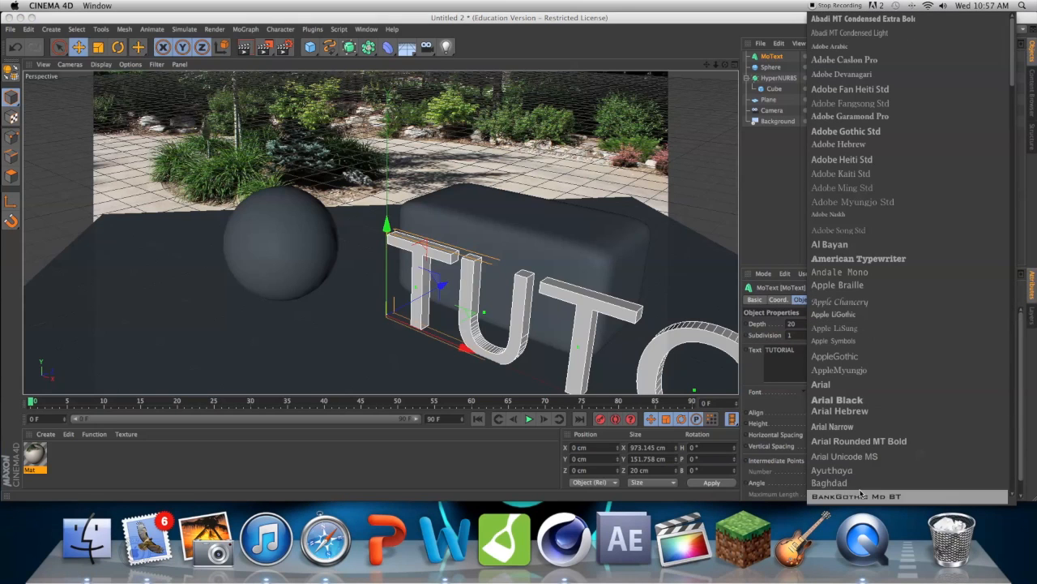
pyautogui.click(856, 495)
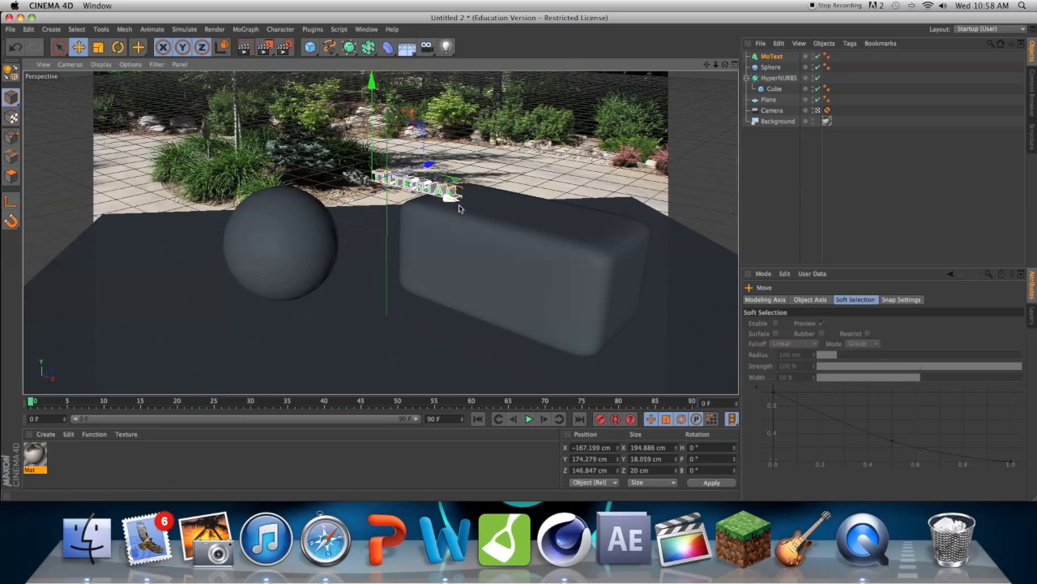
pyautogui.moveTo(406, 178); pyautogui.dragTo(519, 203)
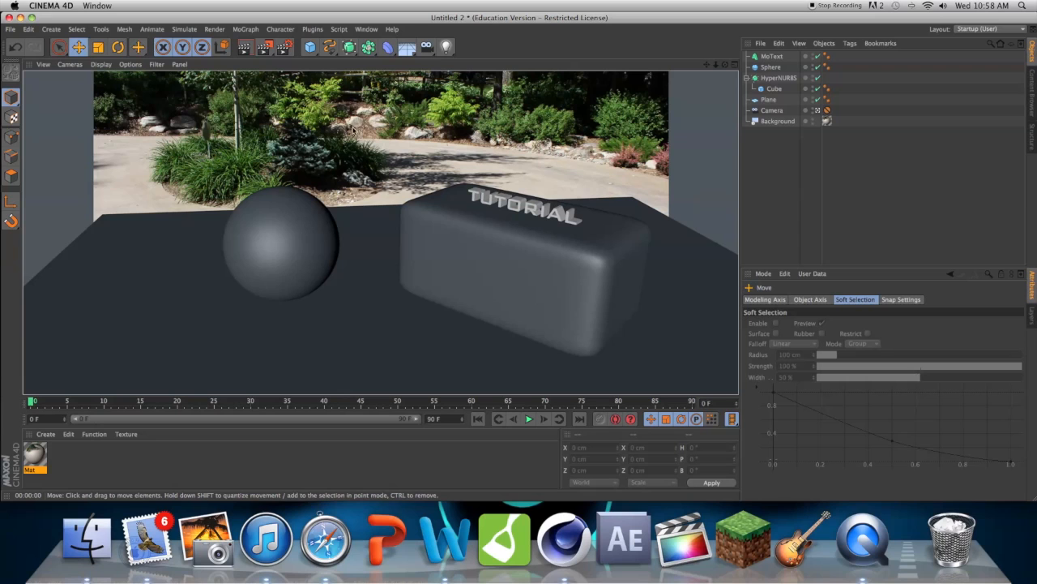
pyautogui.moveTo(727, 119)
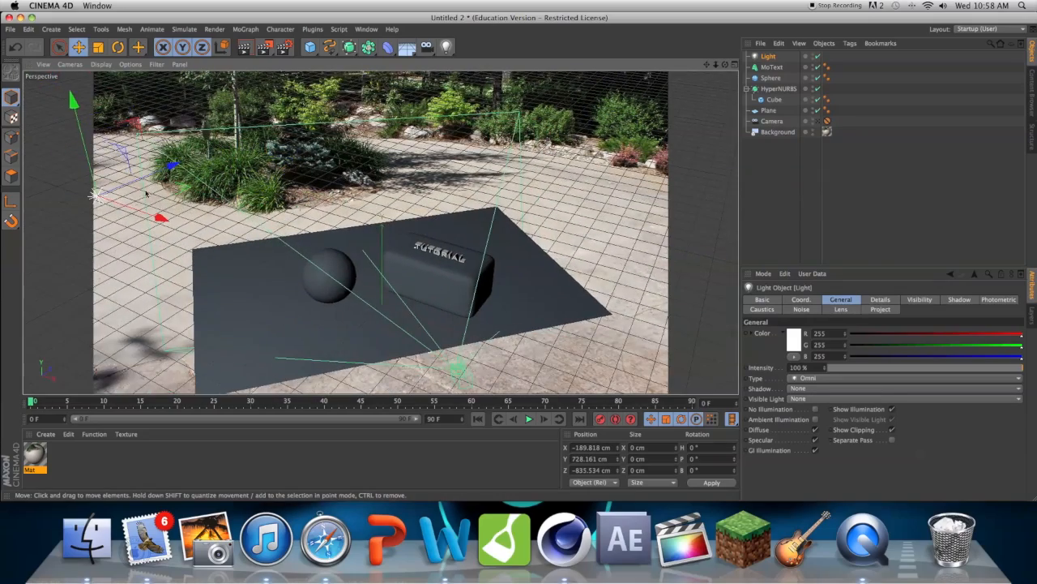
# - Position the first omni light beside the scene and return to editing it
pyautogui.moveTo(146, 194); pyautogui.dragTo(187, 233)
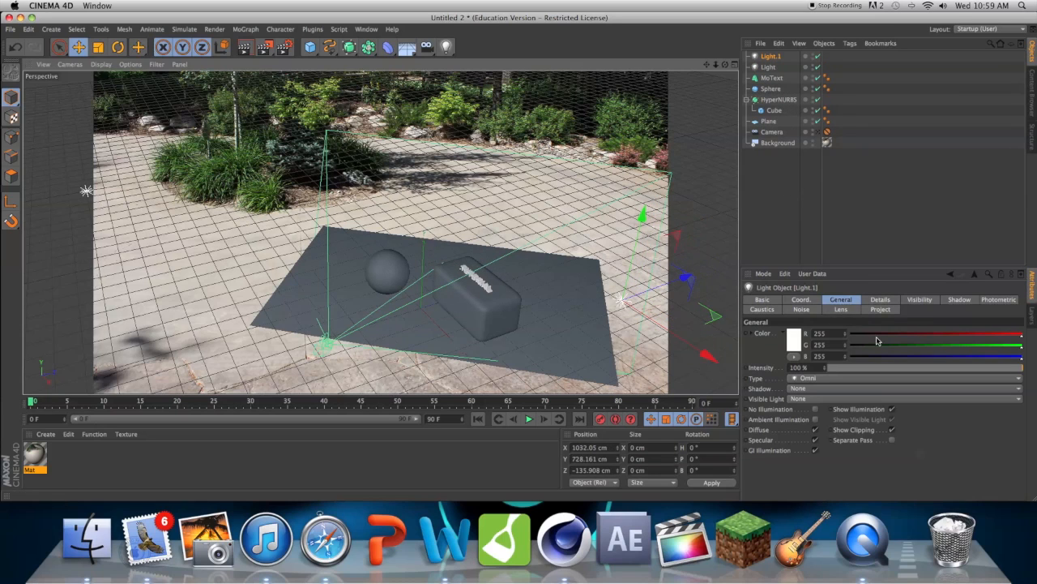
pyautogui.moveTo(947, 380)
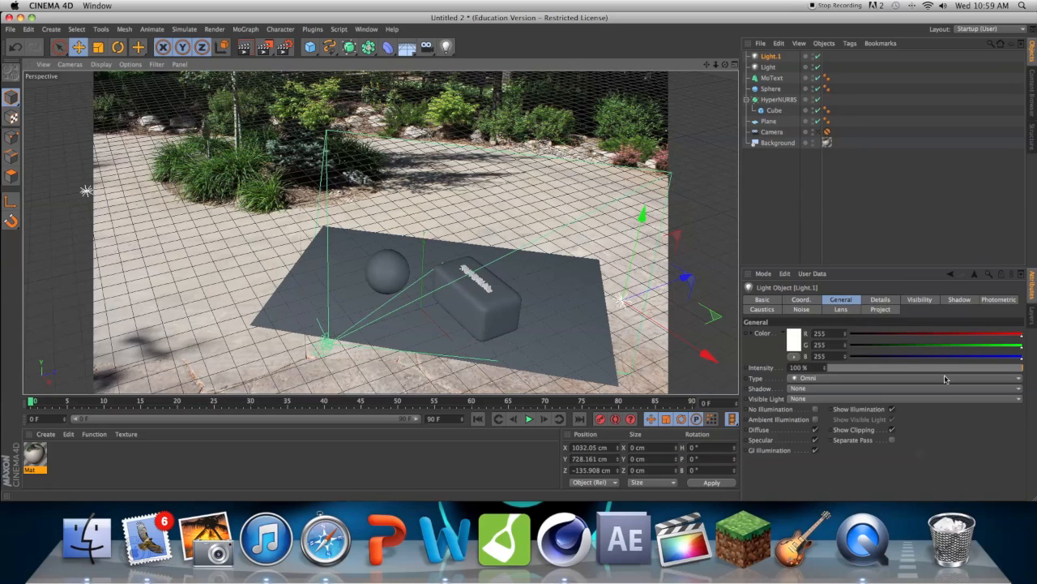
pyautogui.moveTo(875, 371)
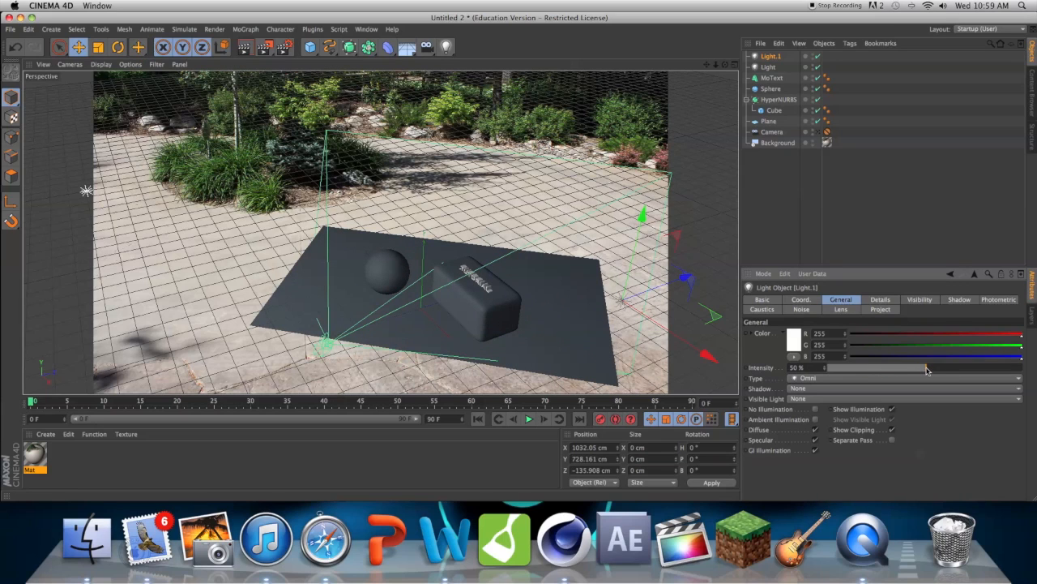
pyautogui.click(768, 67)
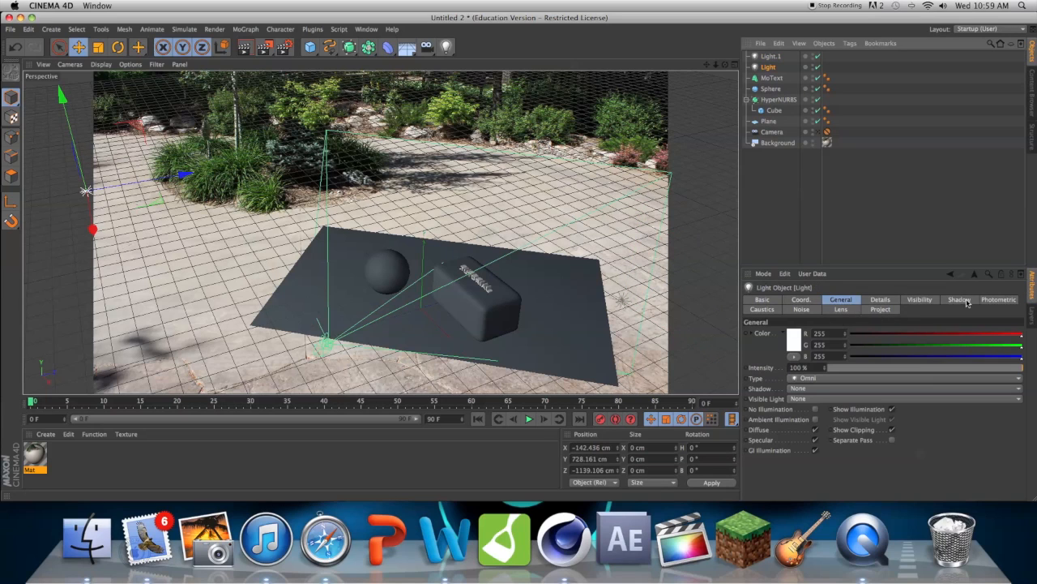
# - Switch the first light's shadow to Shadow Maps (Soft) for soft shadows under the objects
pyautogui.click(959, 299)
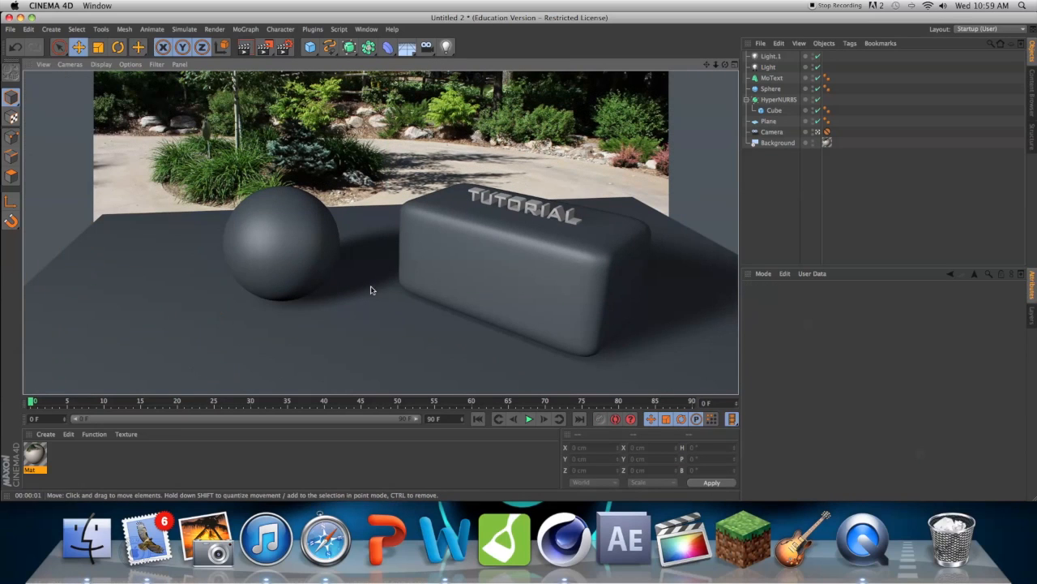
pyautogui.moveTo(395, 173)
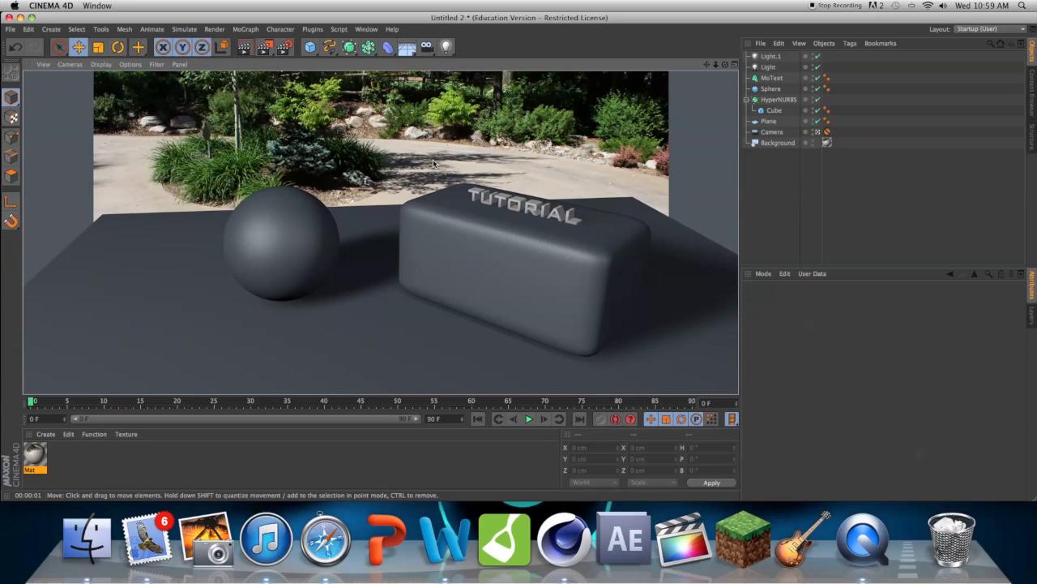
pyautogui.moveTo(407, 161)
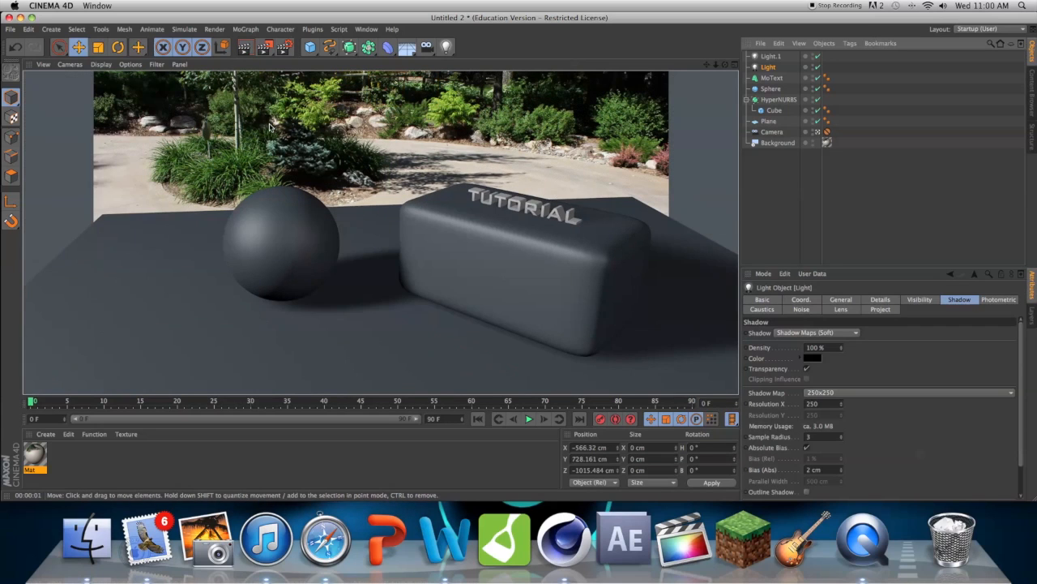
pyautogui.moveTo(692, 103)
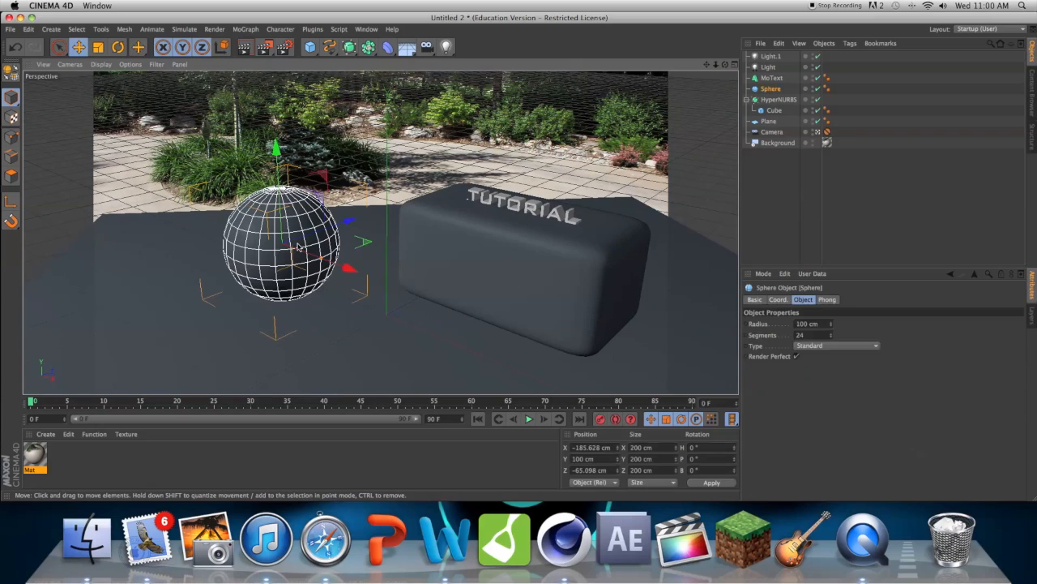
# - Move the selected Cube and MoText together to a spot farther back on the floor
pyautogui.click(774, 109)
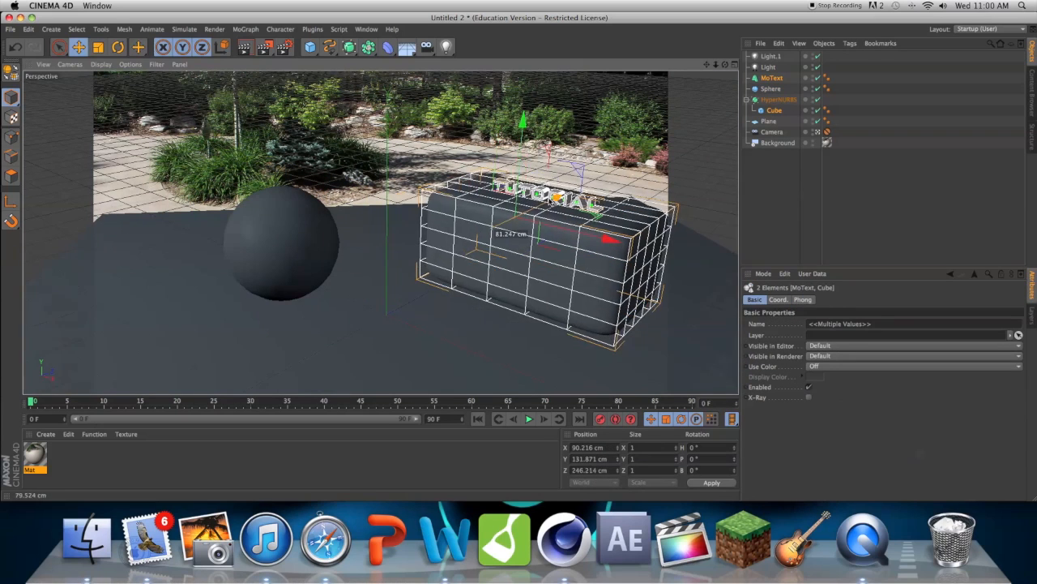
pyautogui.moveTo(612, 238); pyautogui.dragTo(604, 230)
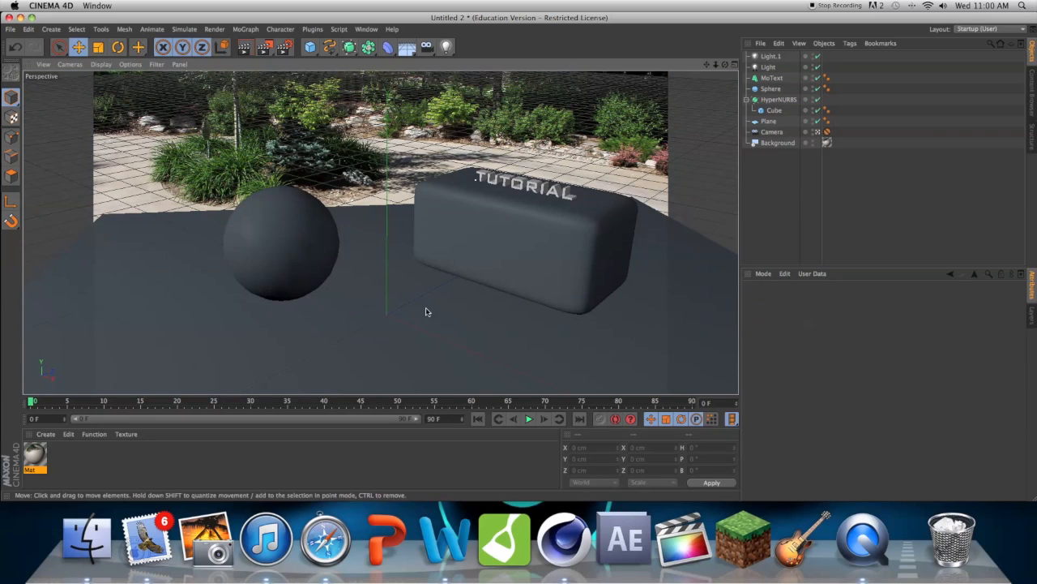
pyautogui.moveTo(228, 322)
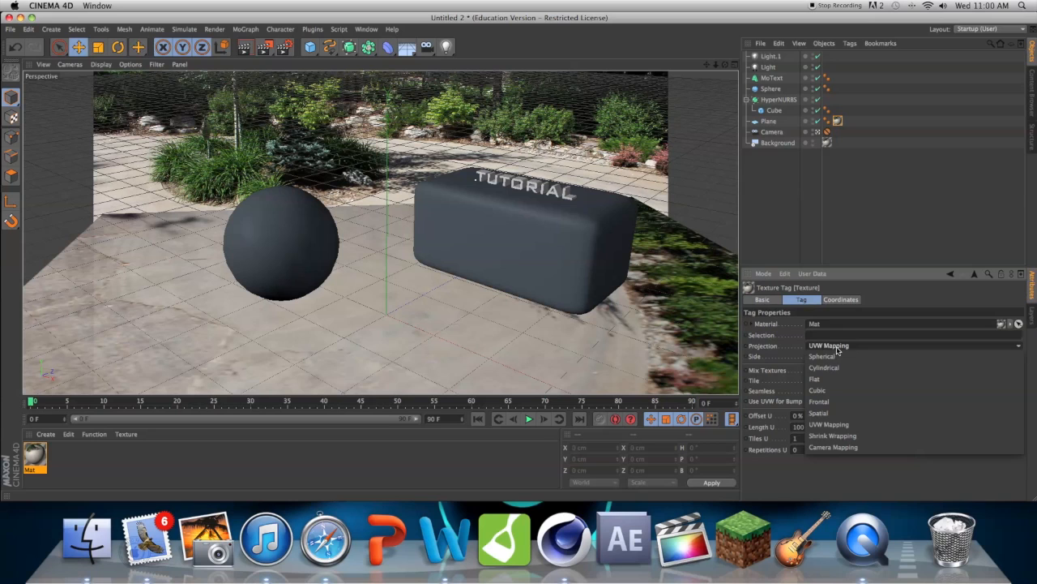
# - Set the floor plane's Texture tag projection to Frontal instead of UVW Mapping
pyautogui.click(818, 402)
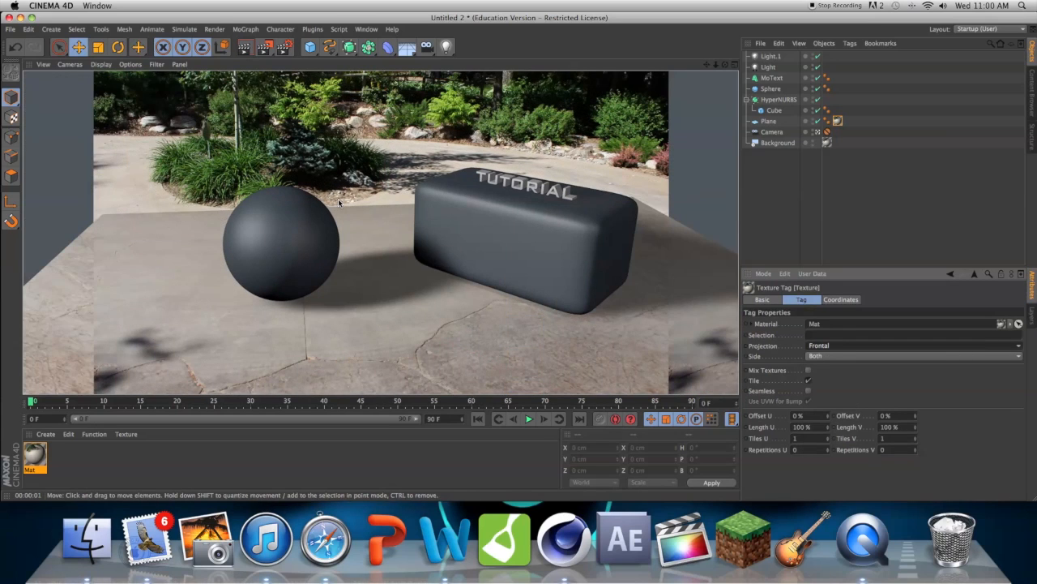
pyautogui.moveTo(125, 231)
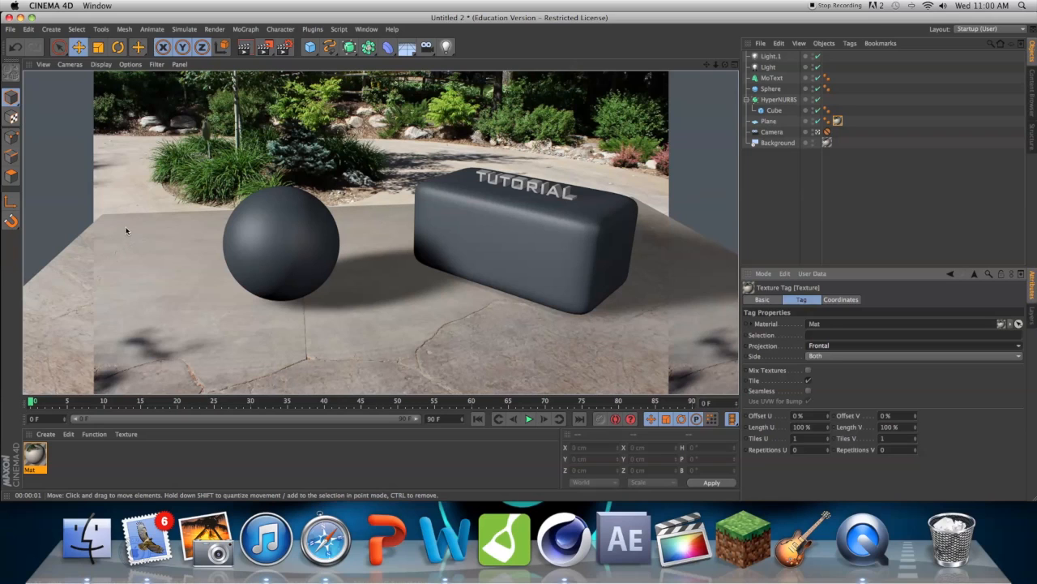
pyautogui.moveTo(348, 330)
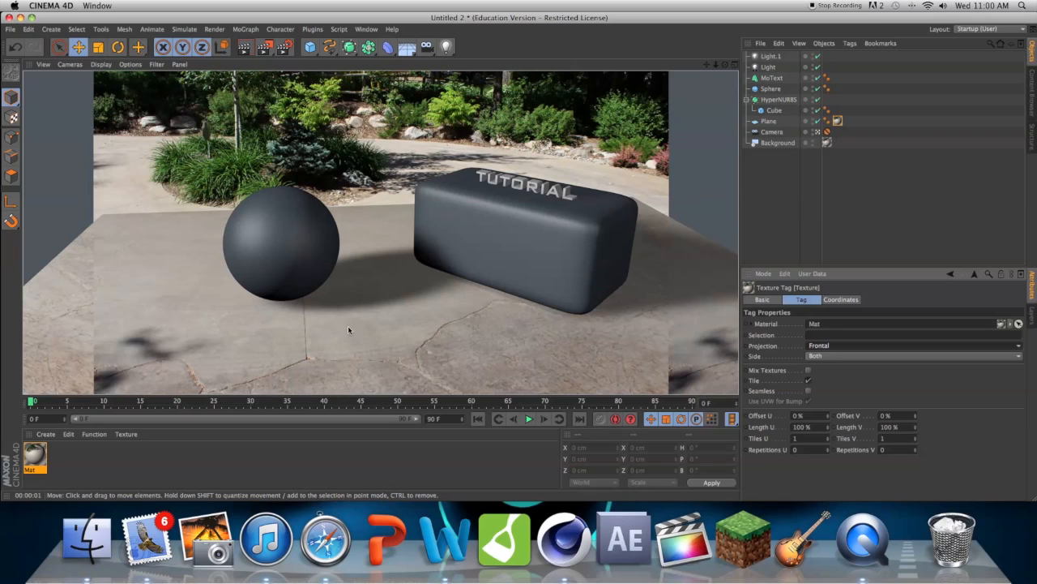
# - Add a Compositing tag with Compositing Background to the Plane, then bring up Render Settings
pyautogui.rightClick(774, 121)
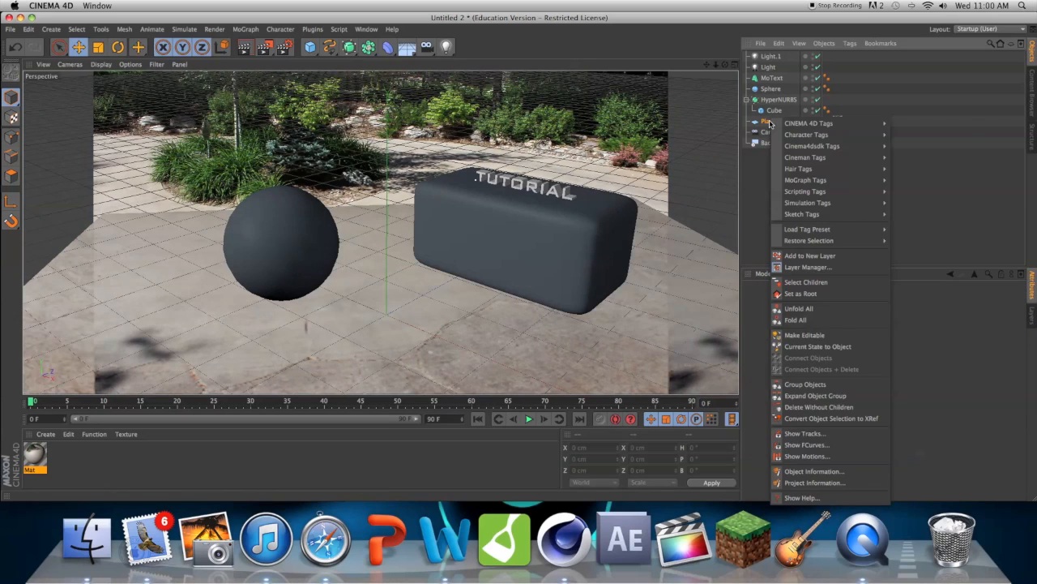
pyautogui.moveTo(809, 123)
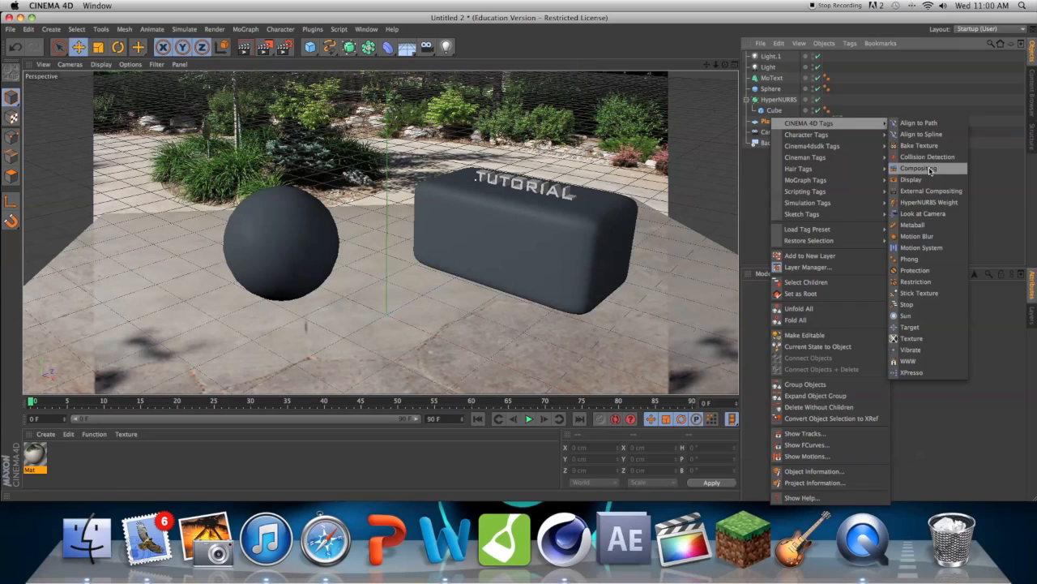
pyautogui.click(919, 168)
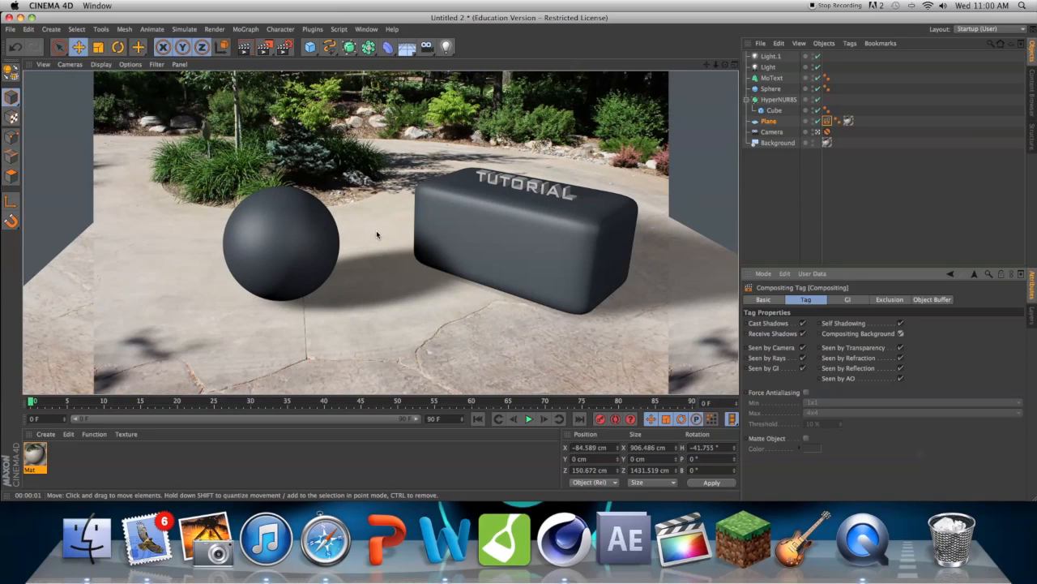
pyautogui.moveTo(421, 282)
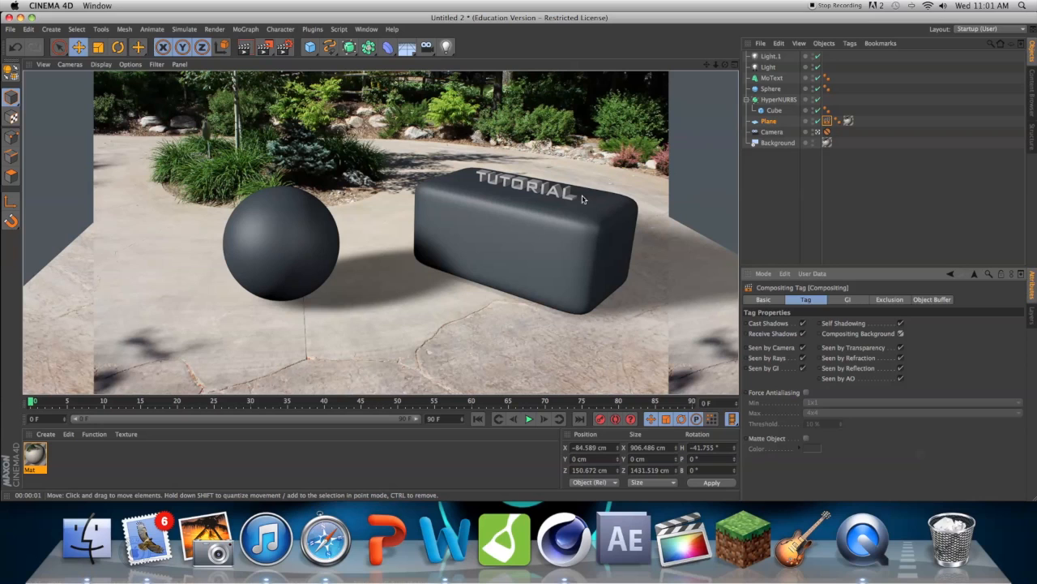
pyautogui.moveTo(493, 264)
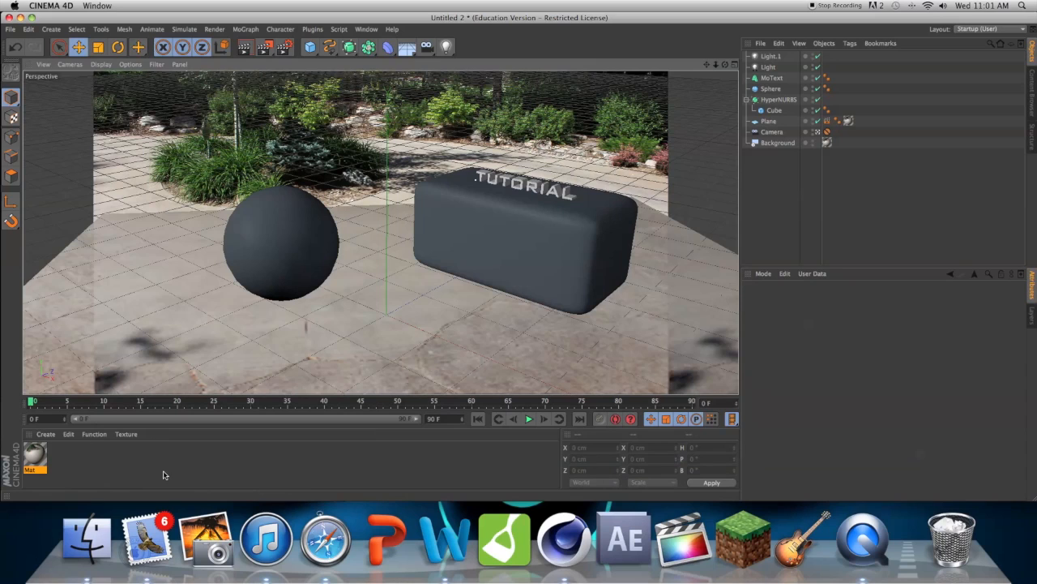
pyautogui.click(34, 460)
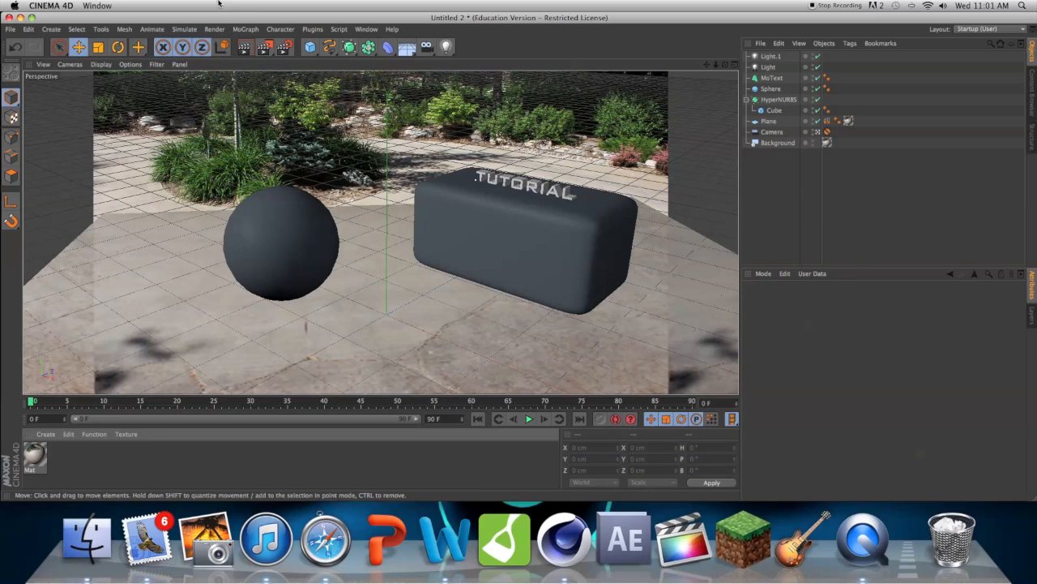
pyautogui.moveTo(103, 474)
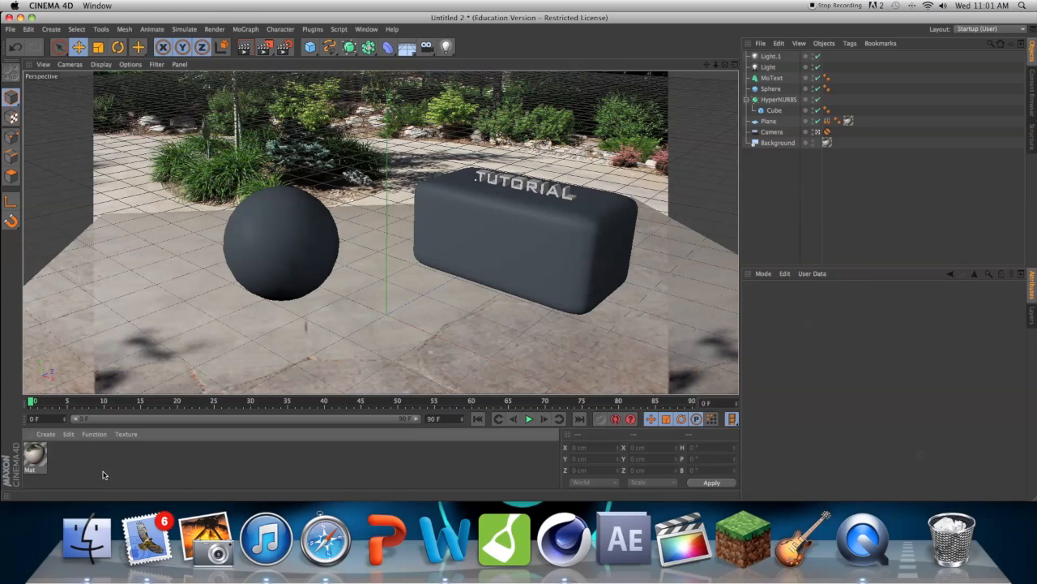
pyautogui.click(283, 47)
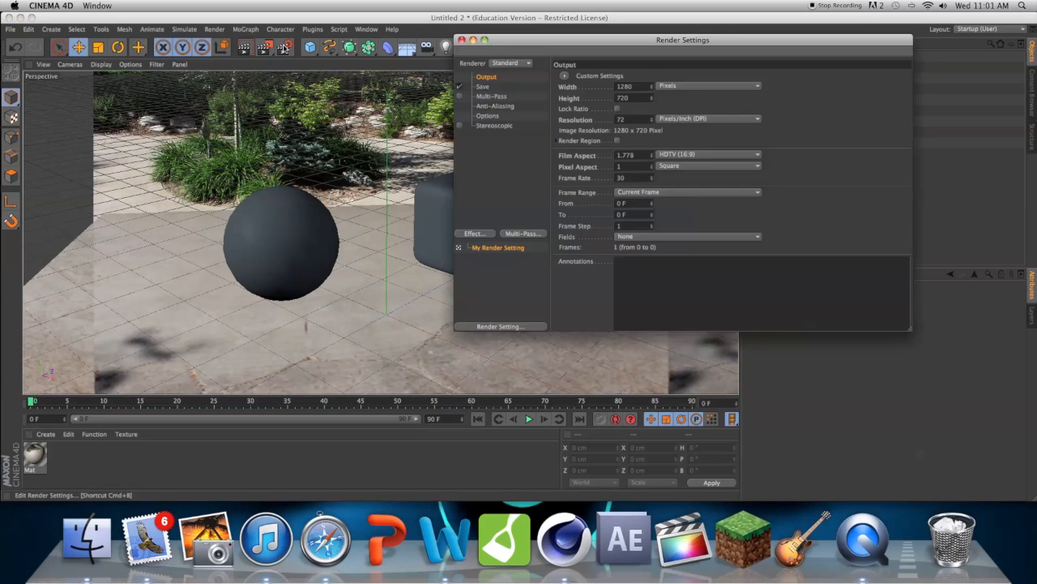
# - Add Ambient Occlusion and Global Illumination effects, reviewing the Irradiance Cache sample quality
pyautogui.click(474, 234)
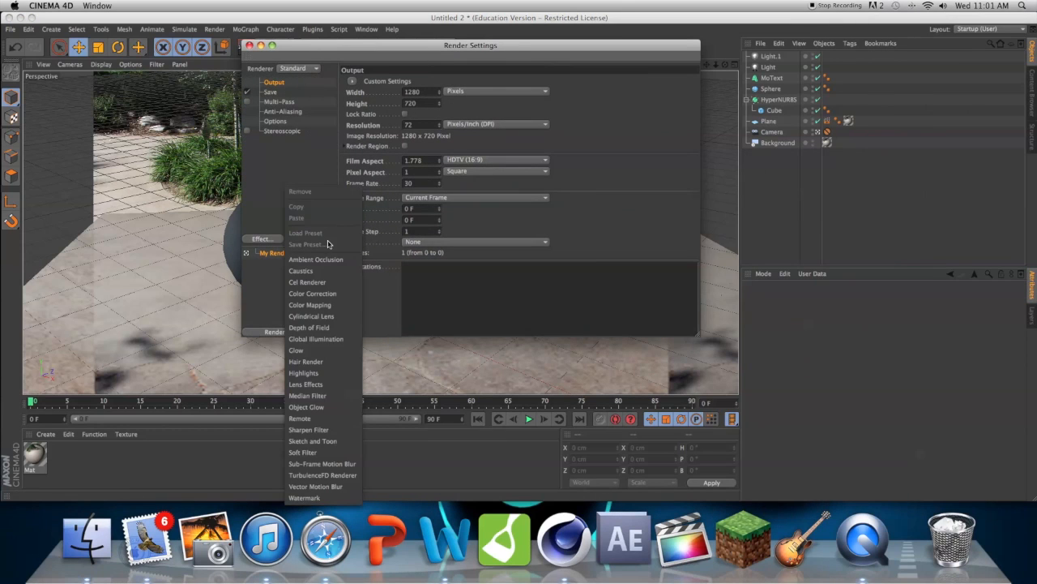
pyautogui.click(315, 259)
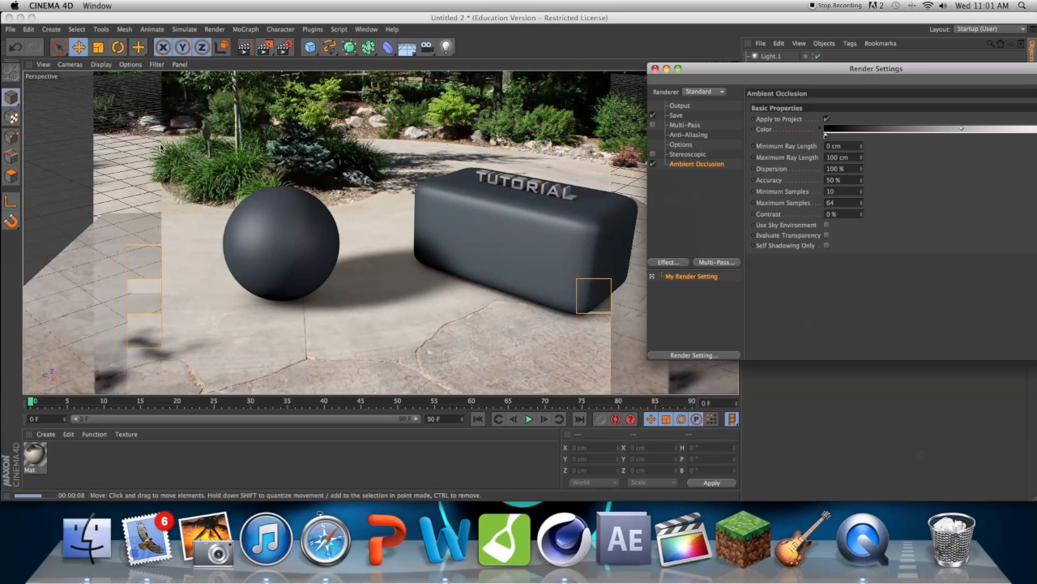
pyautogui.click(668, 262)
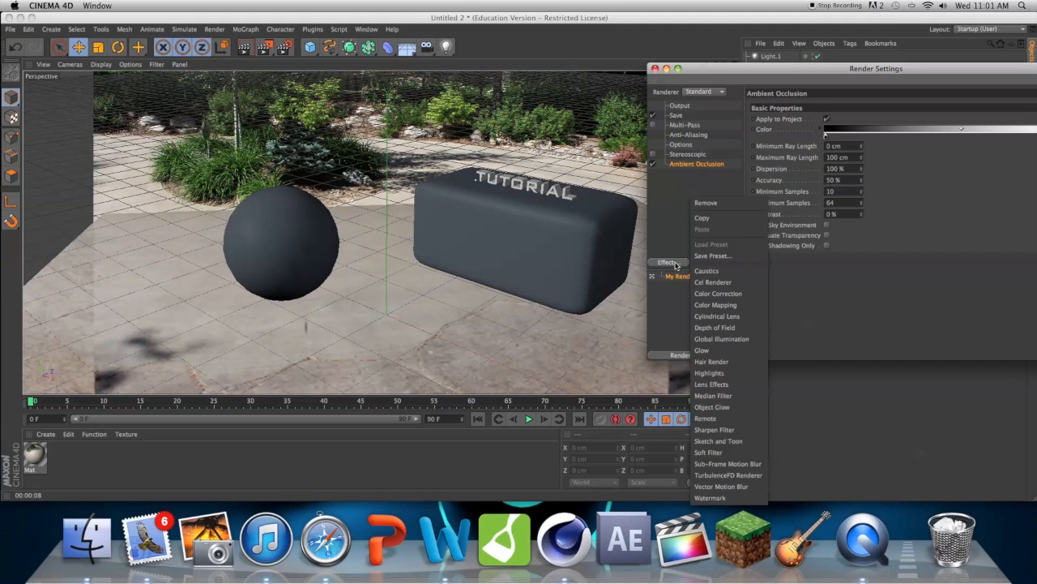
pyautogui.click(721, 338)
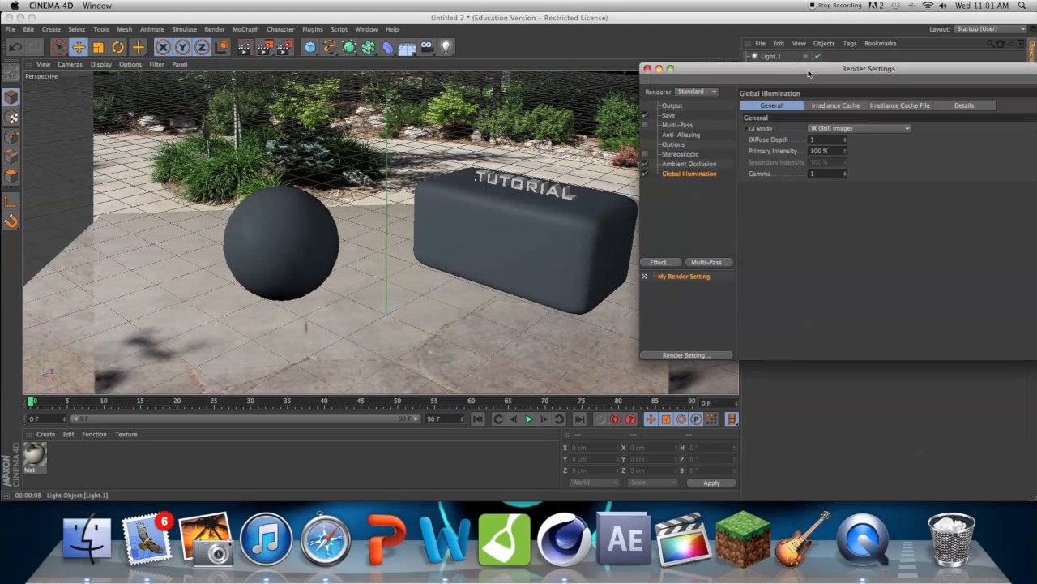
pyautogui.click(836, 106)
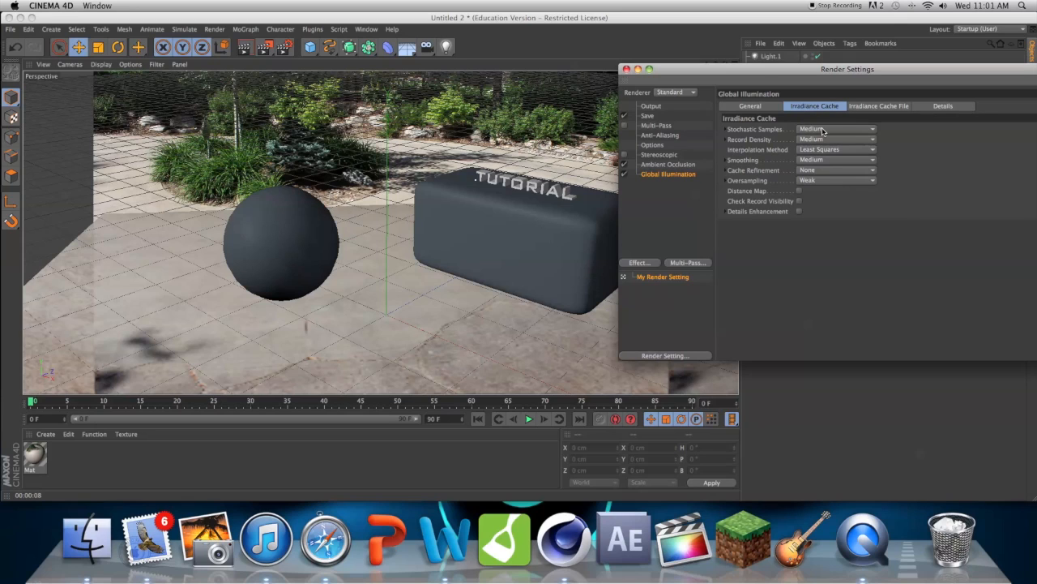
pyautogui.click(834, 129)
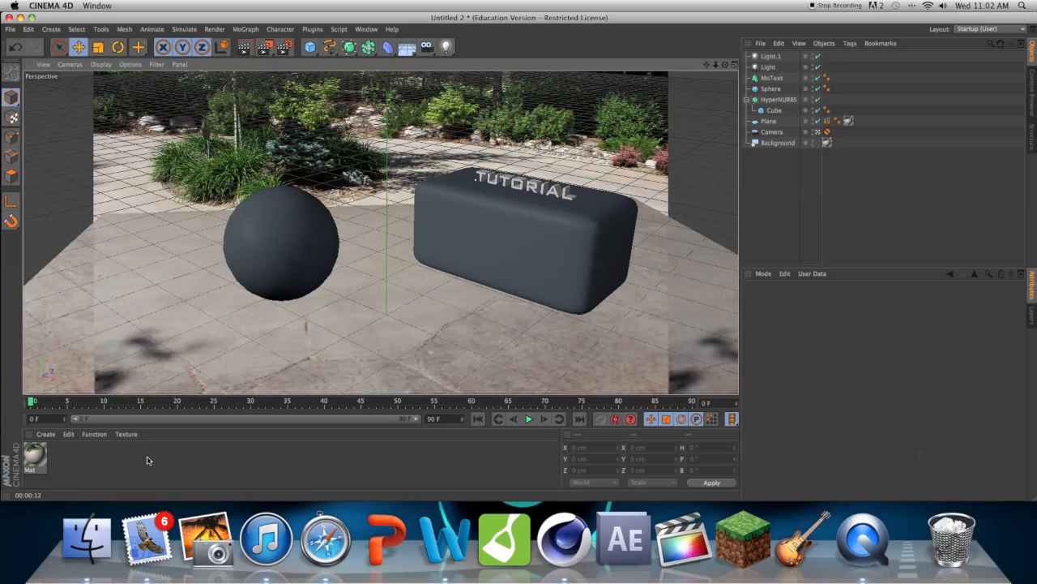
# - Create material Mat.1 and enable its Reflection channel for a chrome look
pyautogui.doubleClick(35, 458)
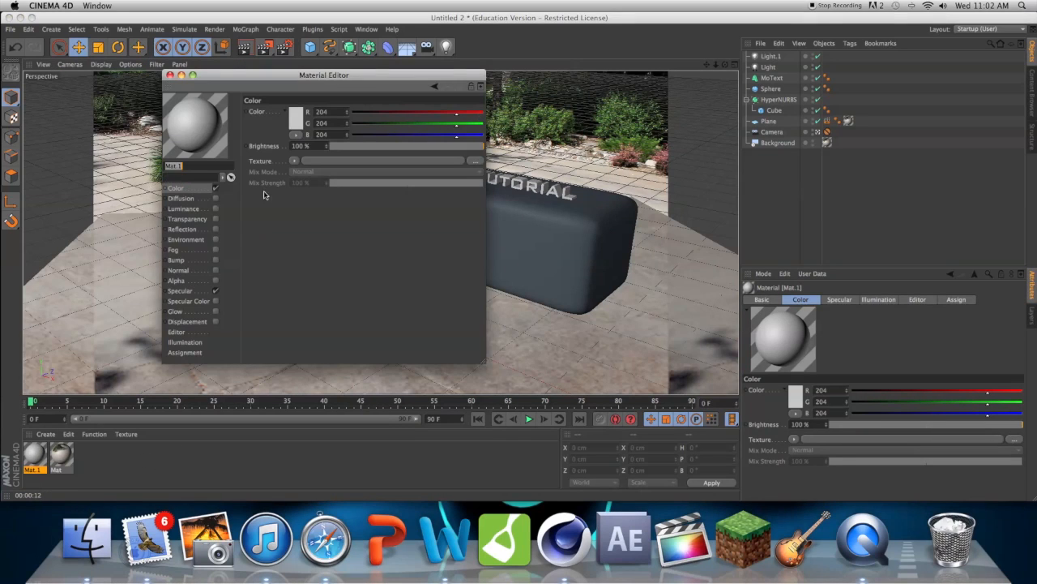
pyautogui.click(181, 229)
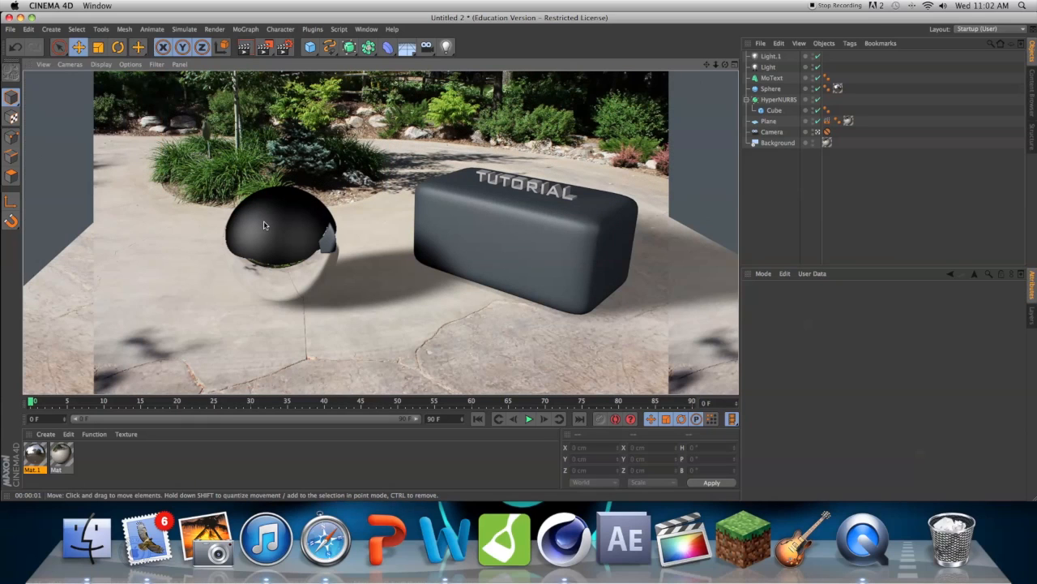
pyautogui.moveTo(286, 225)
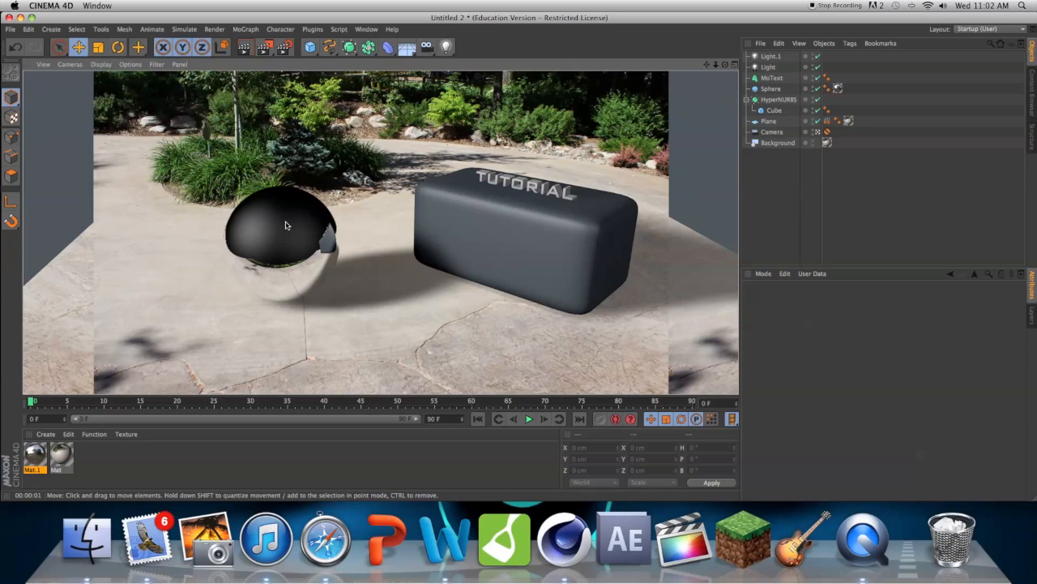
pyautogui.moveTo(266, 221)
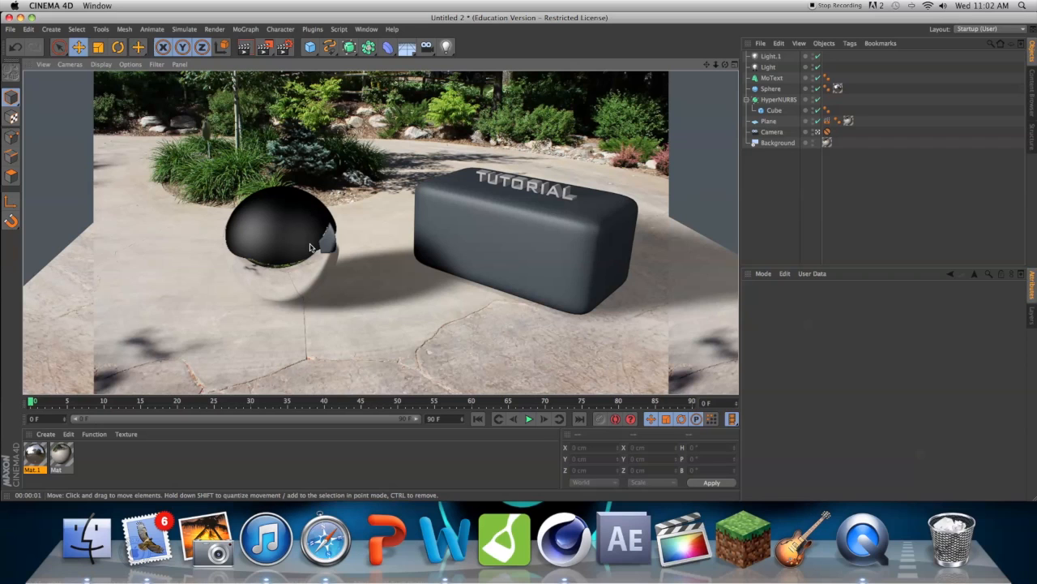
pyautogui.moveTo(47, 141)
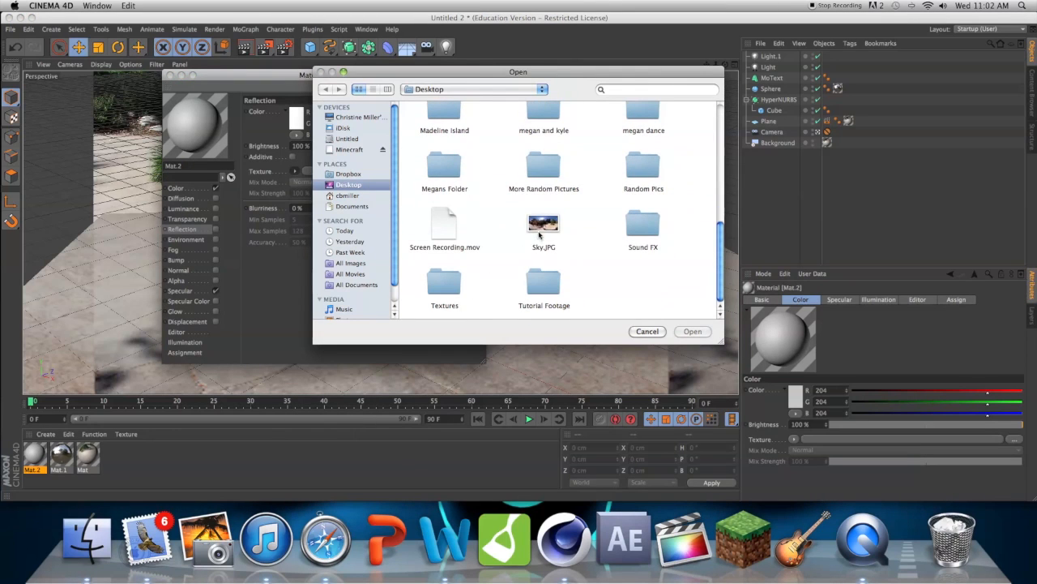
# - Load Sky.JPG as Mat.2's reflection texture
pyautogui.doubleClick(543, 227)
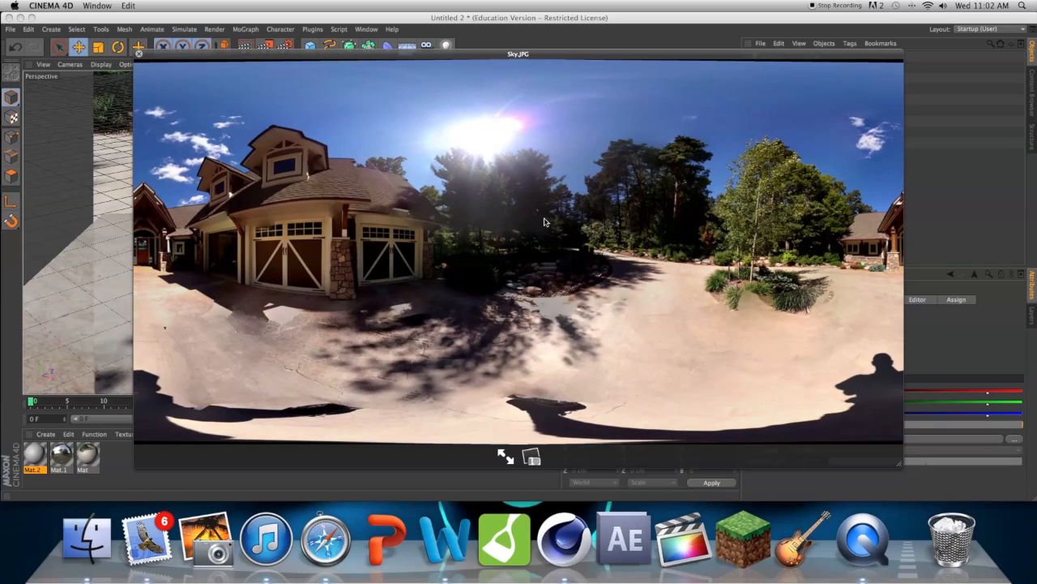
pyautogui.moveTo(502, 235)
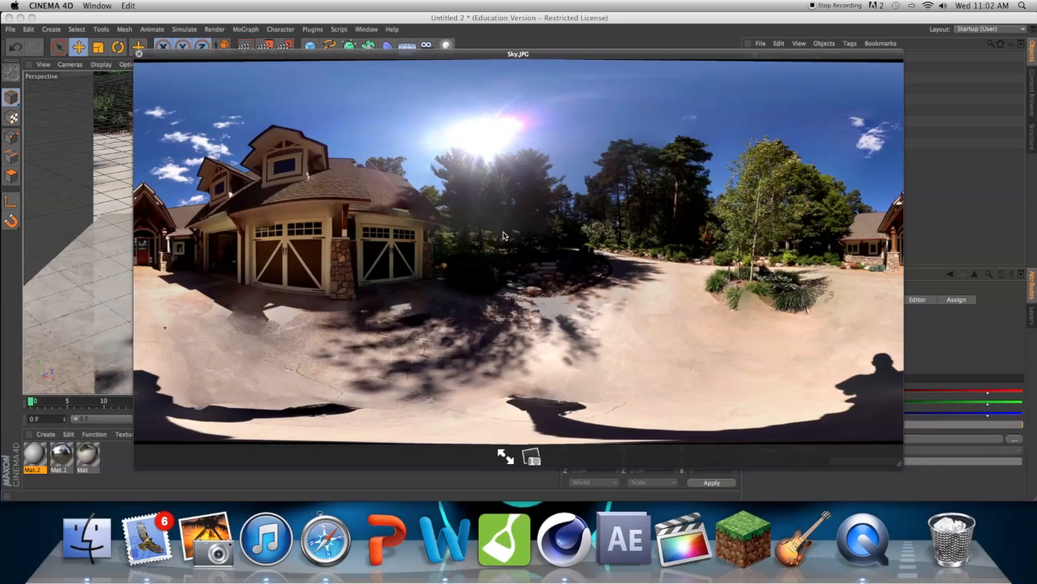
pyautogui.moveTo(504, 230)
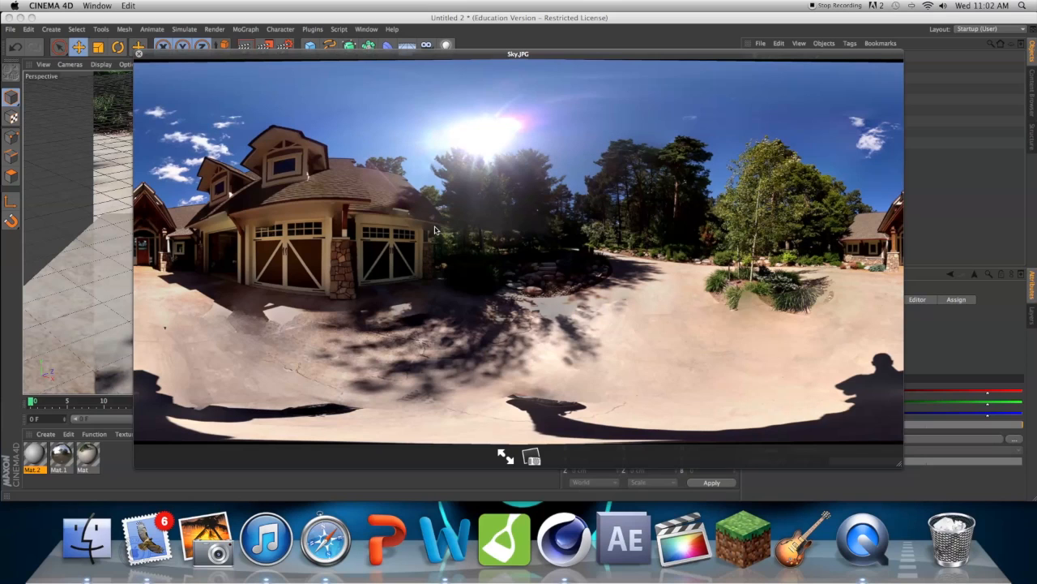
pyautogui.moveTo(547, 250)
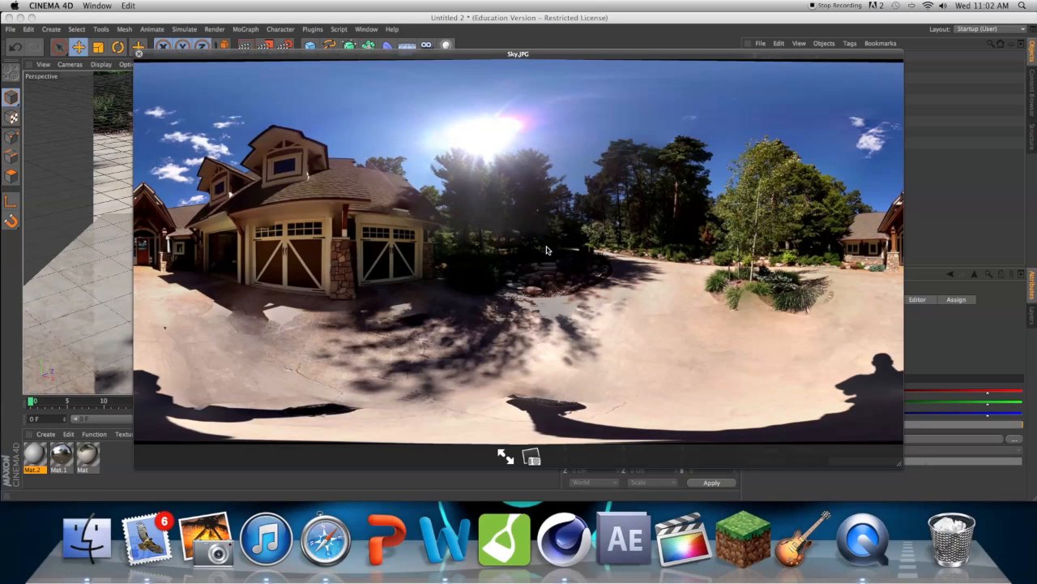
pyautogui.moveTo(486, 254)
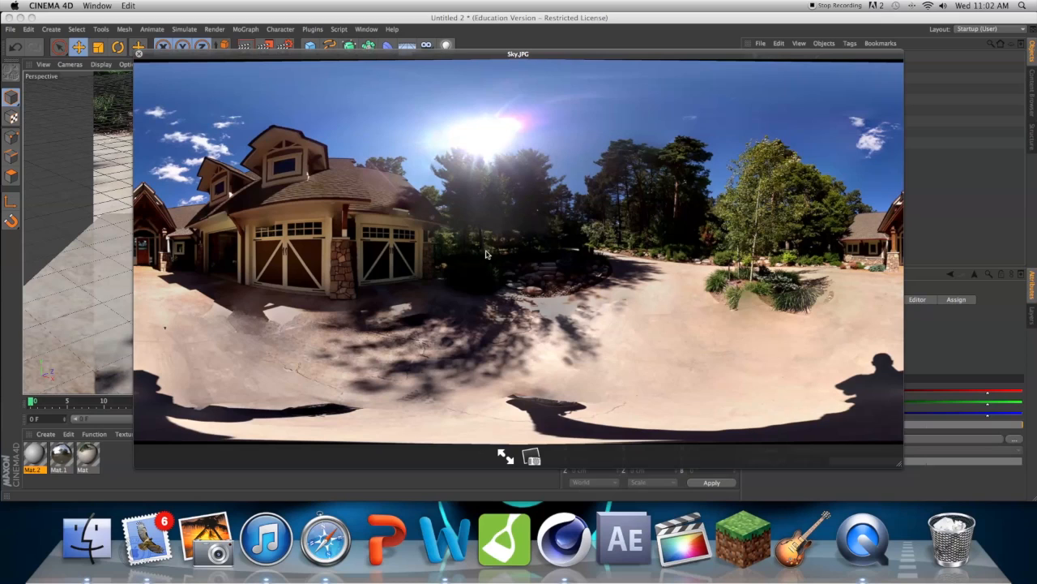
pyautogui.moveTo(507, 211)
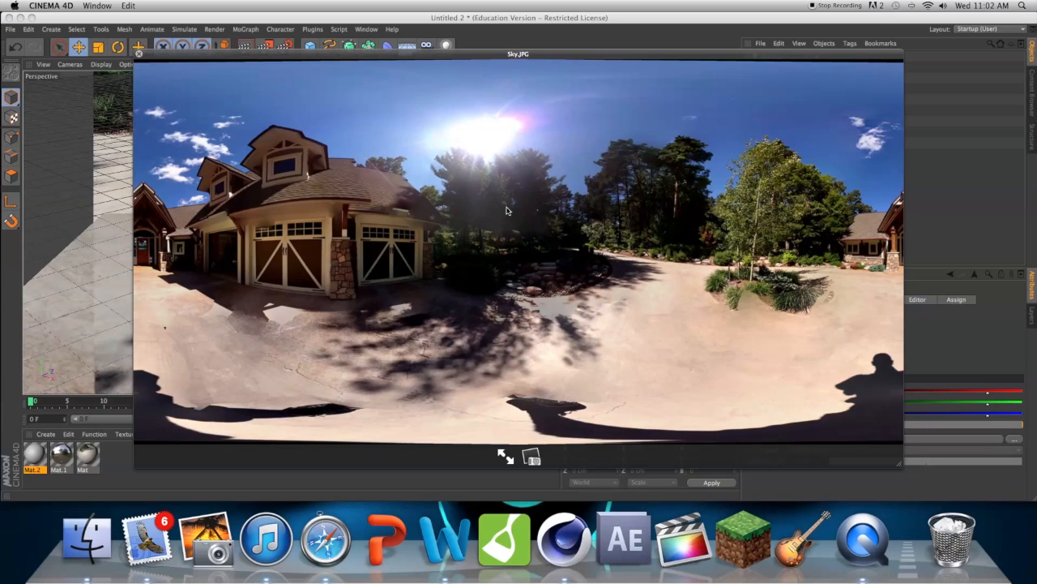
pyautogui.moveTo(247, 414)
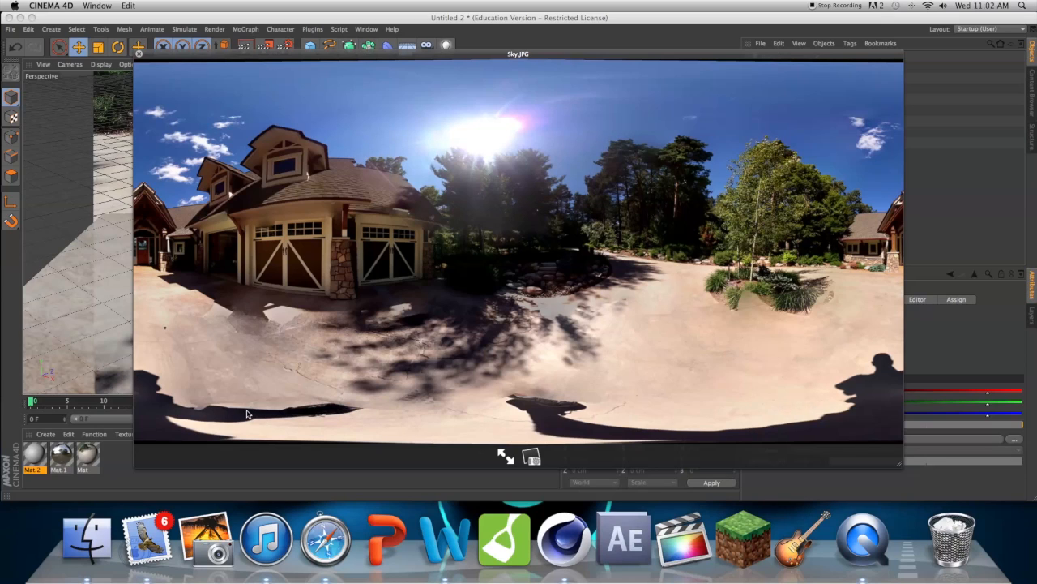
pyautogui.moveTo(523, 414)
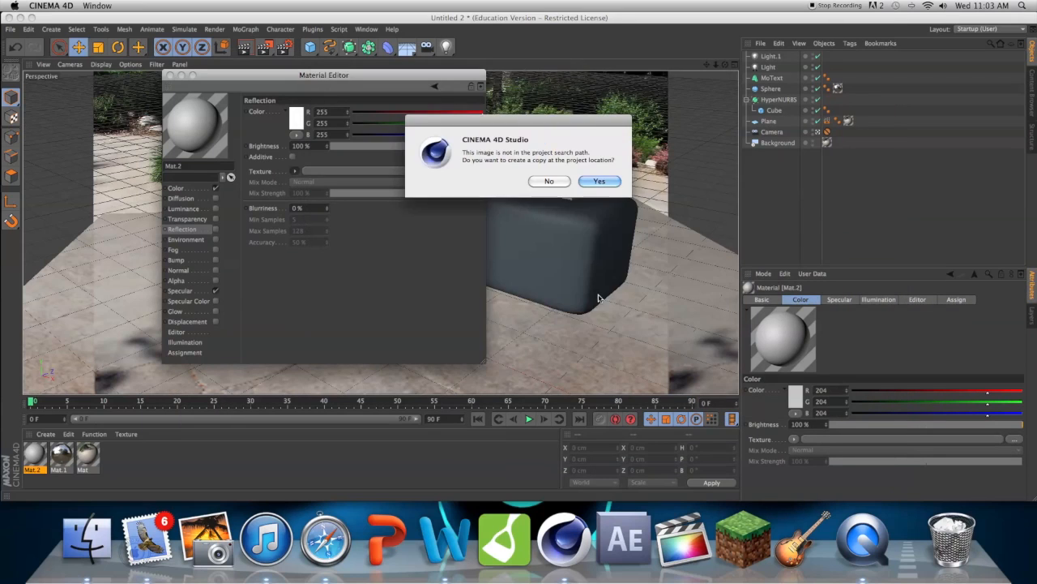
# - Confirm copying Sky.JPG into the project and load it as Mat.2's Color texture as well
pyautogui.click(599, 180)
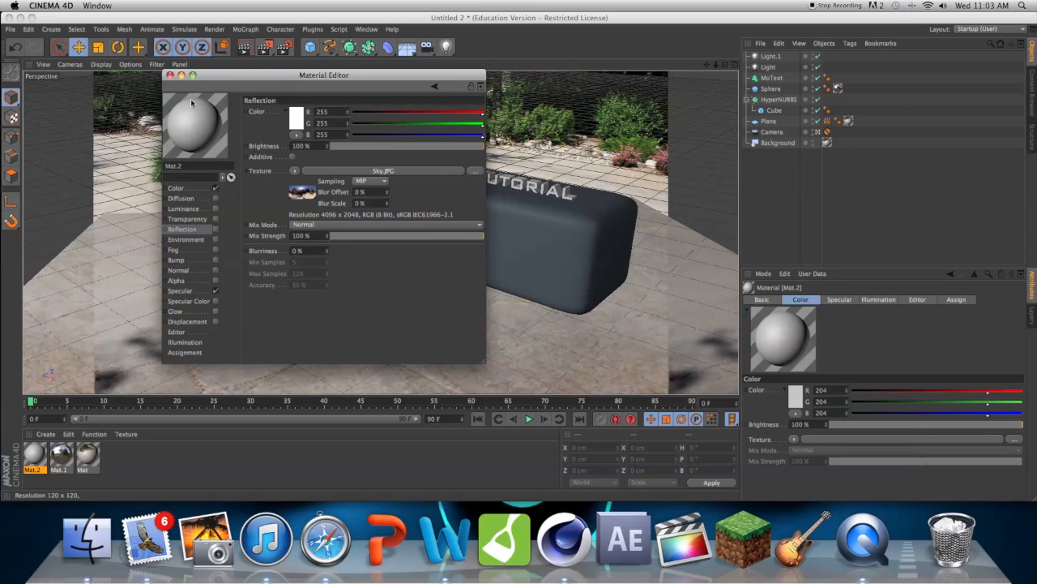
pyautogui.click(176, 188)
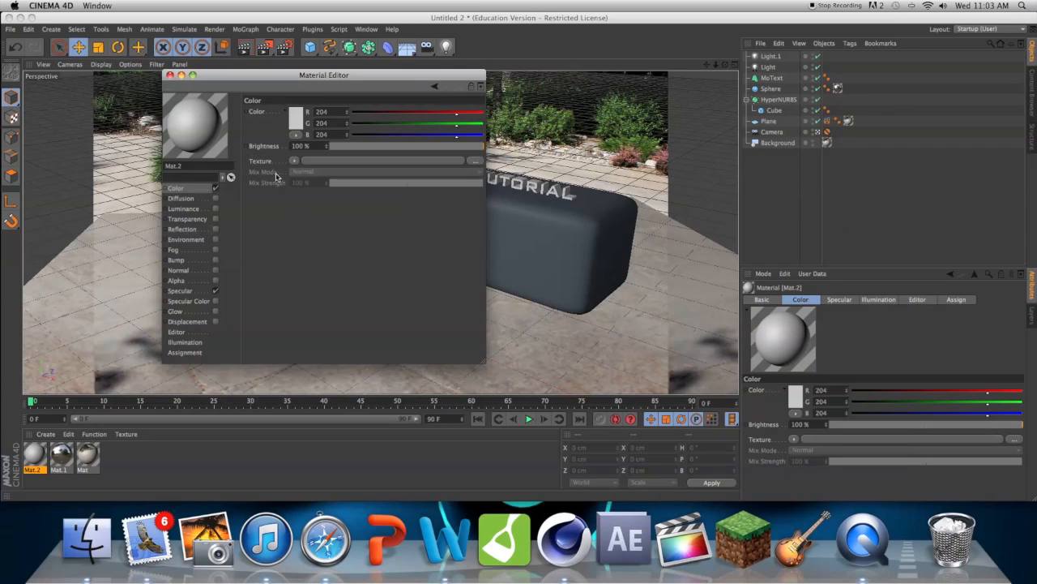
pyautogui.click(475, 161)
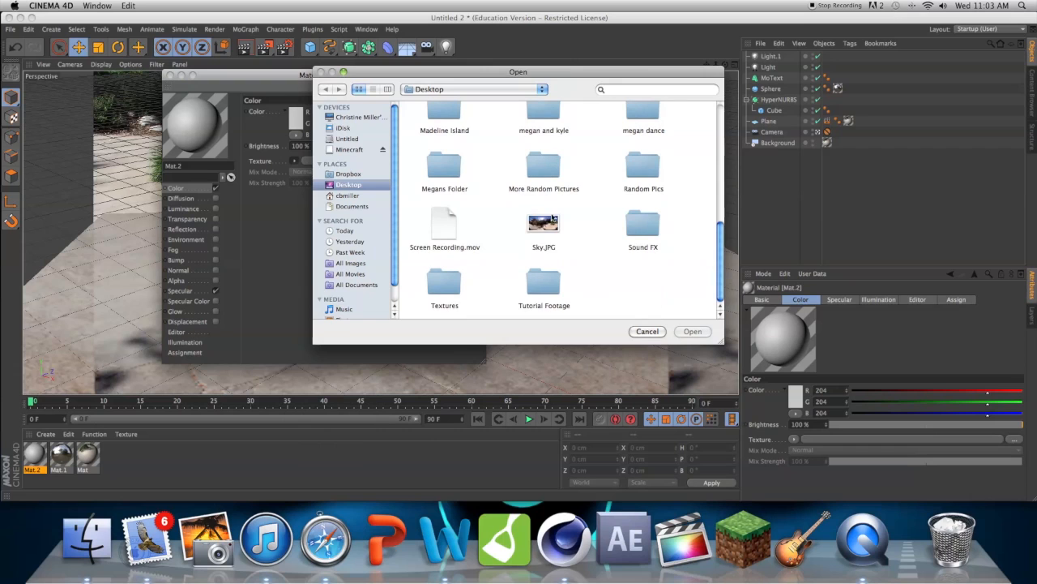
pyautogui.doubleClick(544, 223)
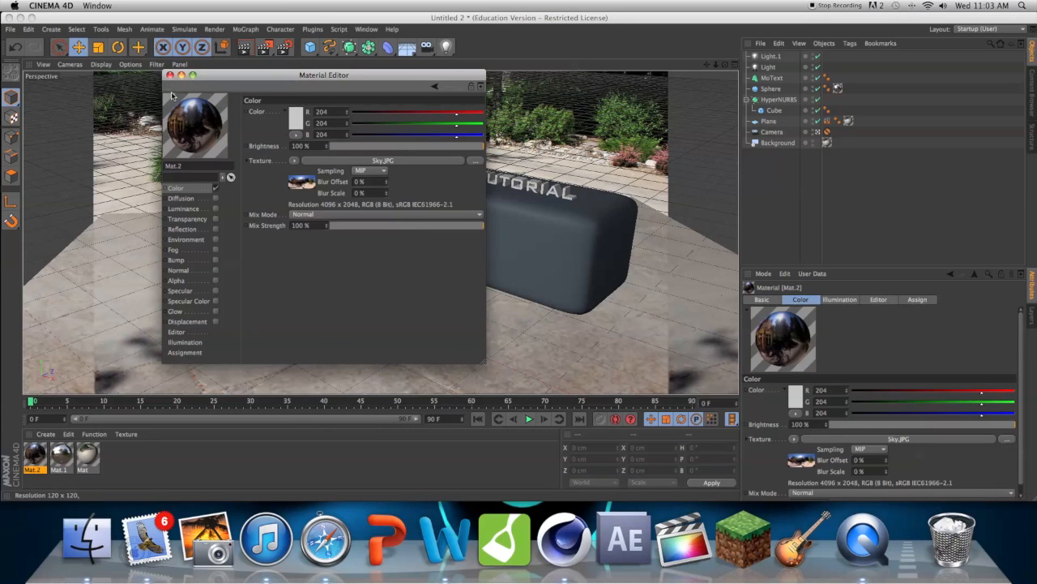
pyautogui.click(170, 74)
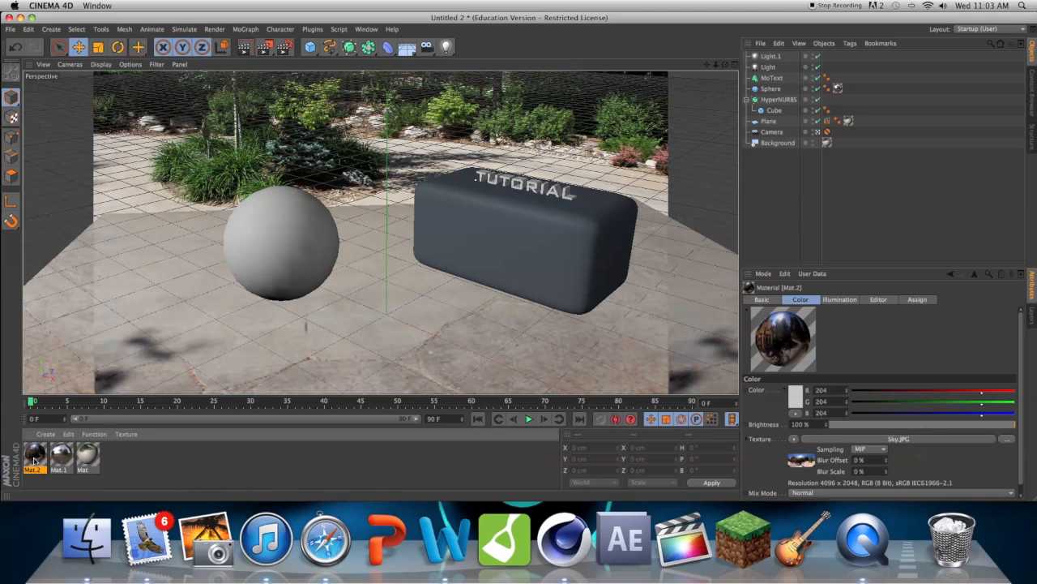
pyautogui.click(427, 46)
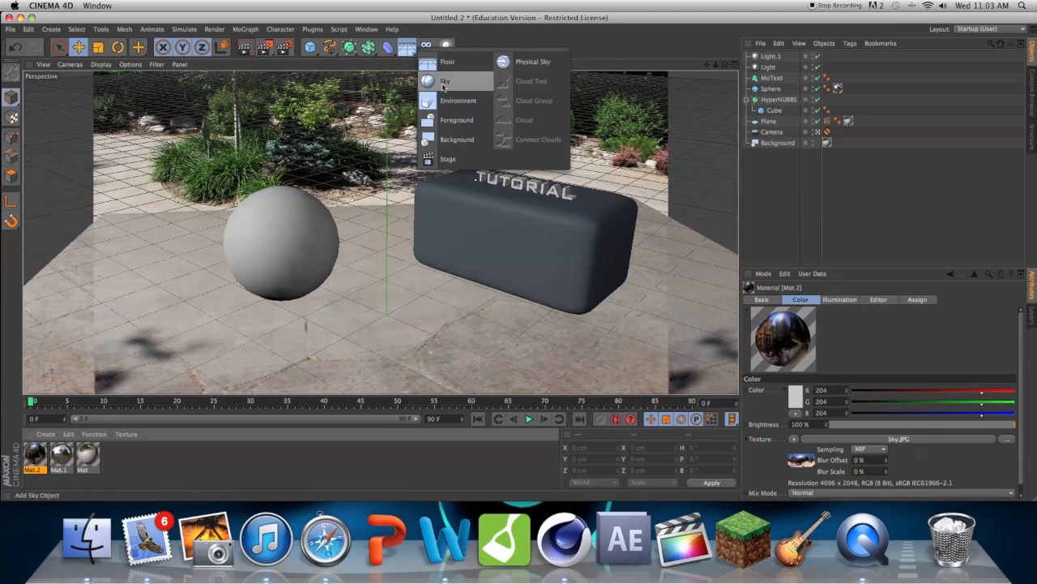
# - Add a Sky object from the Environment menu to carry the Sky.JPG material
pyautogui.click(445, 80)
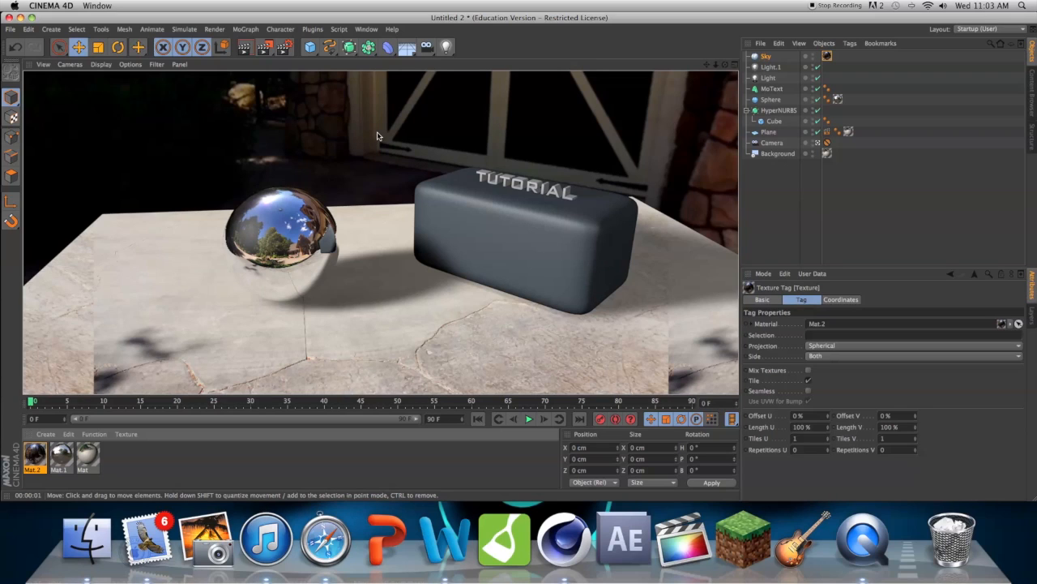
pyautogui.moveTo(369, 135)
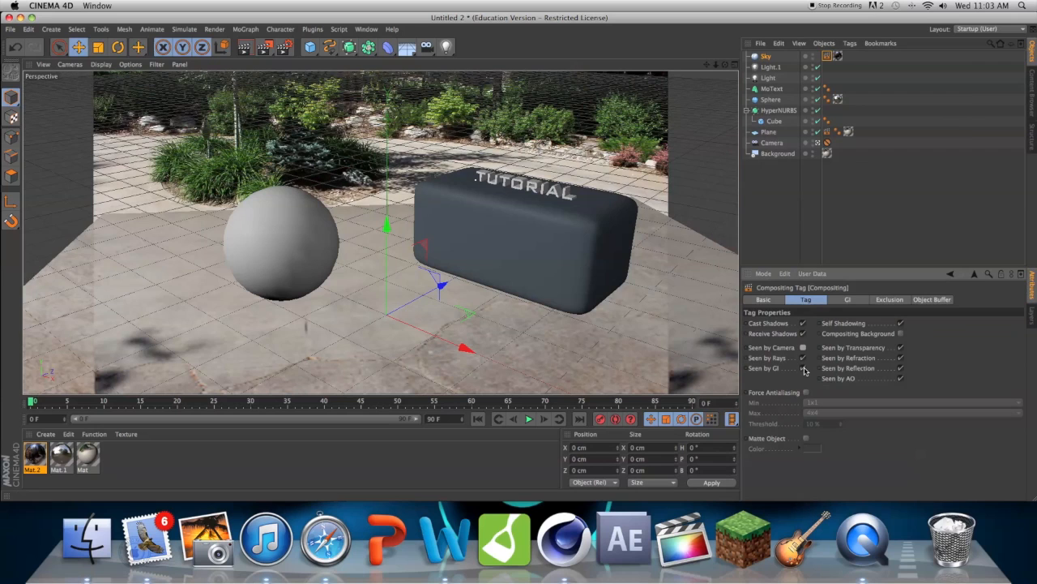
pyautogui.moveTo(246, 46)
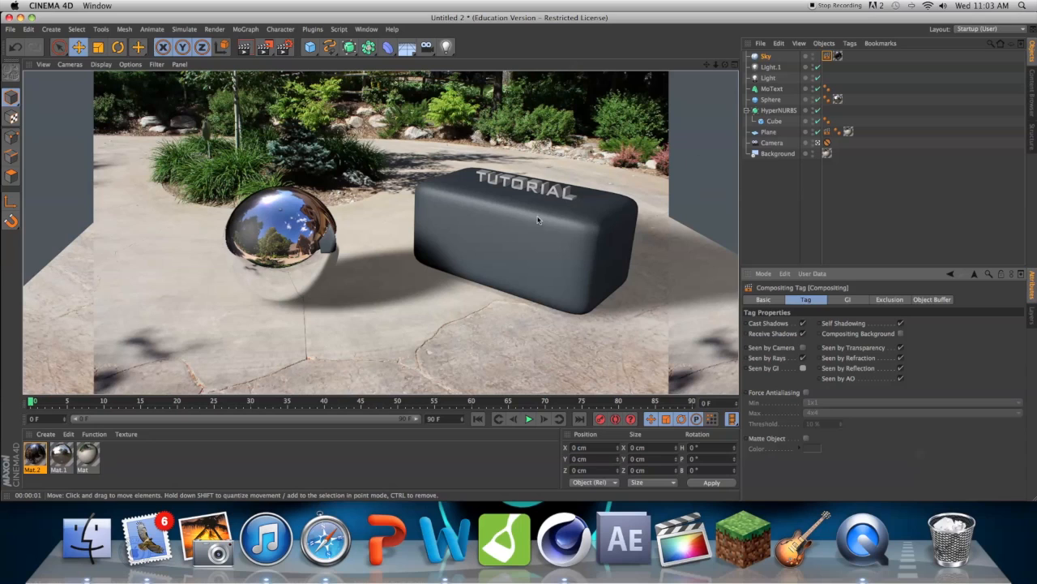
pyautogui.moveTo(381, 230)
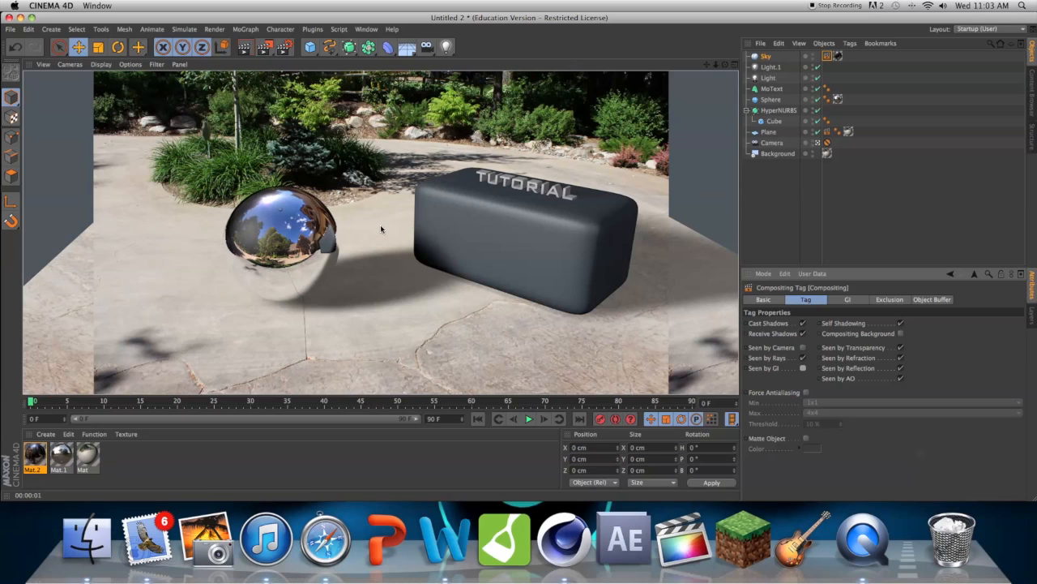
# - Start a new yellow material in the Material Manager after hiding the sky from the camera
pyautogui.click(35, 454)
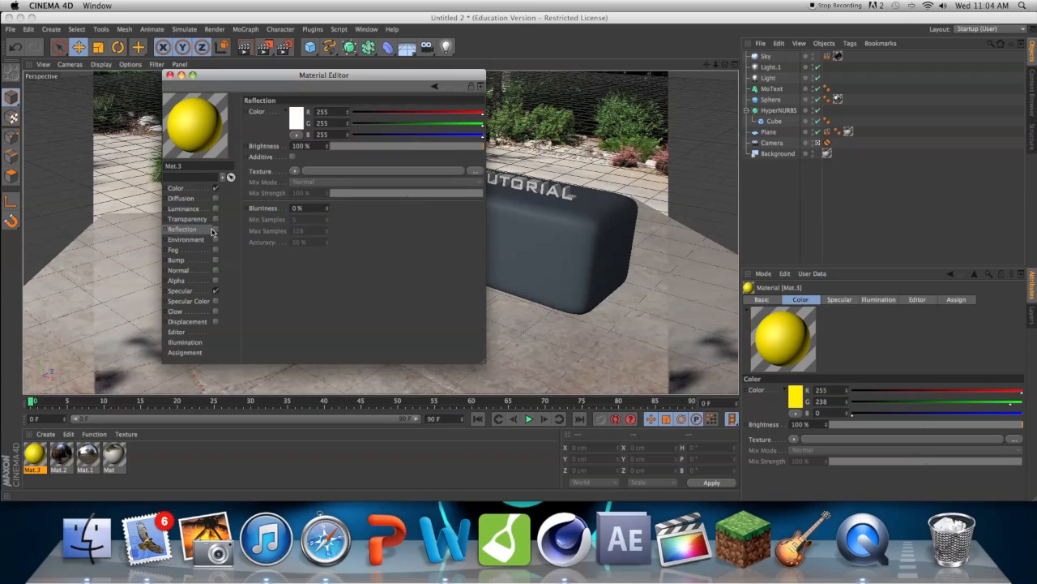
# - Enable Reflection on yellow Mat.3 and create a new 136-grey material for the TUTORIAL text
pyautogui.moveTo(482, 146); pyautogui.dragTo(424, 146)
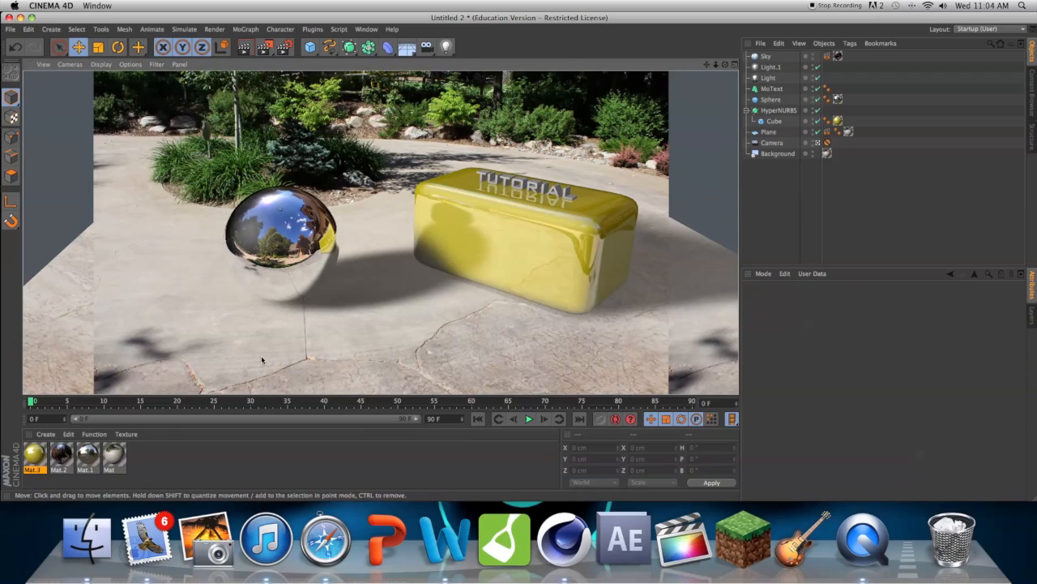
pyautogui.doubleClick(34, 456)
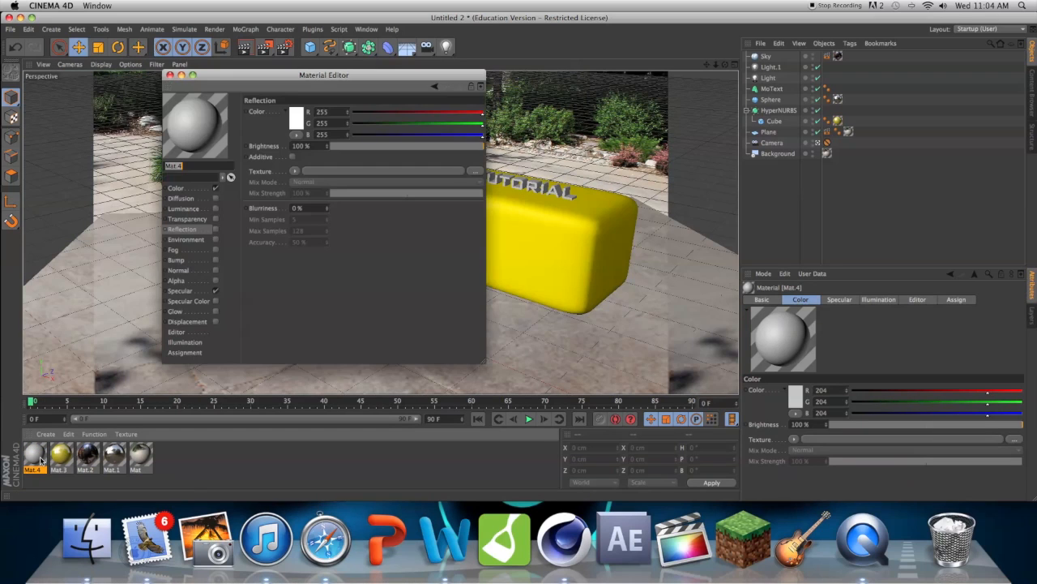
pyautogui.click(297, 118)
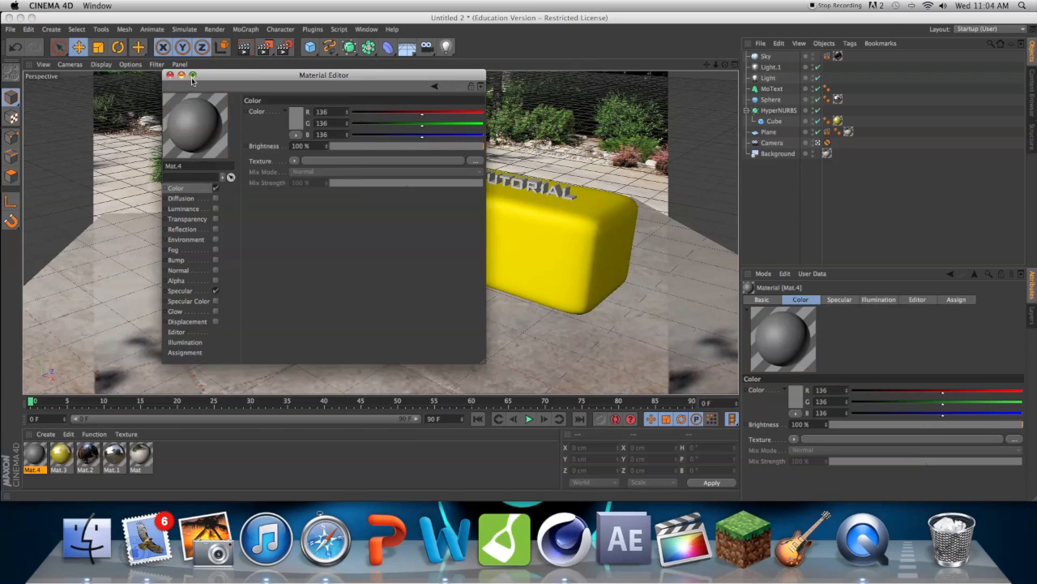
pyautogui.click(171, 75)
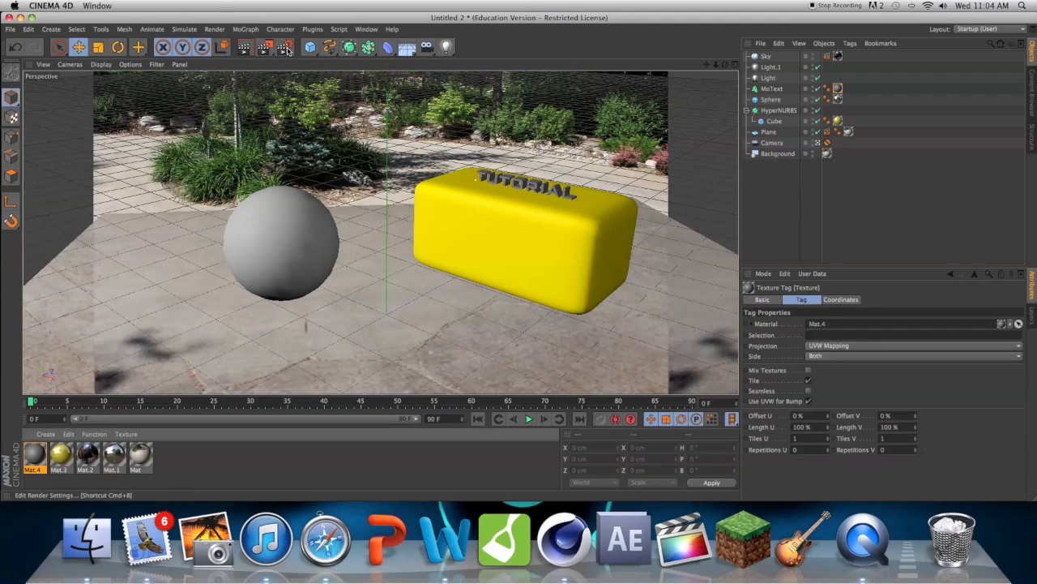
# - Enable Ambient Occlusion and Global Illumination in Render Settings and render the patio scene
pyautogui.click(288, 47)
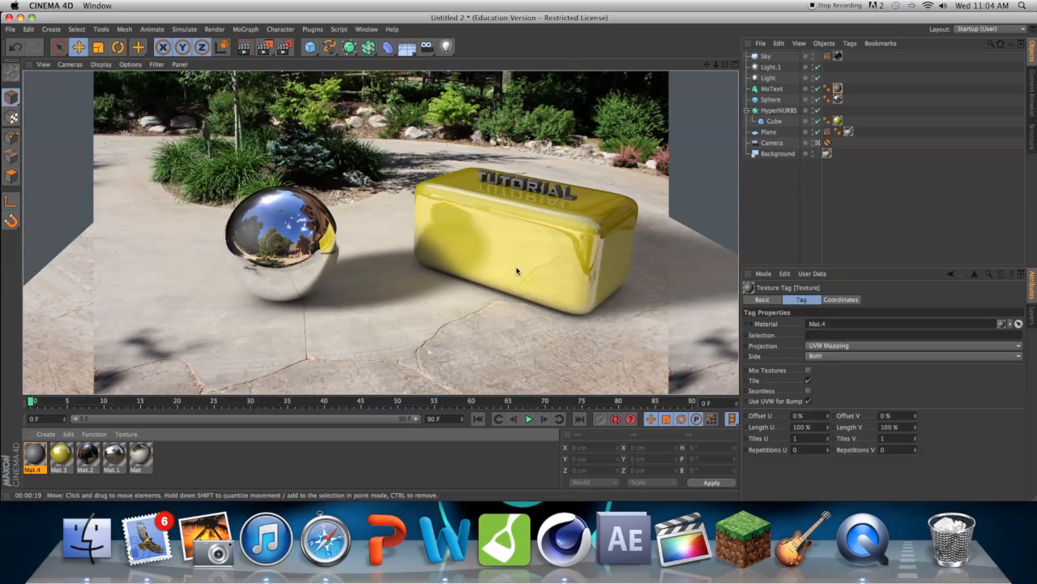
pyautogui.moveTo(598, 217)
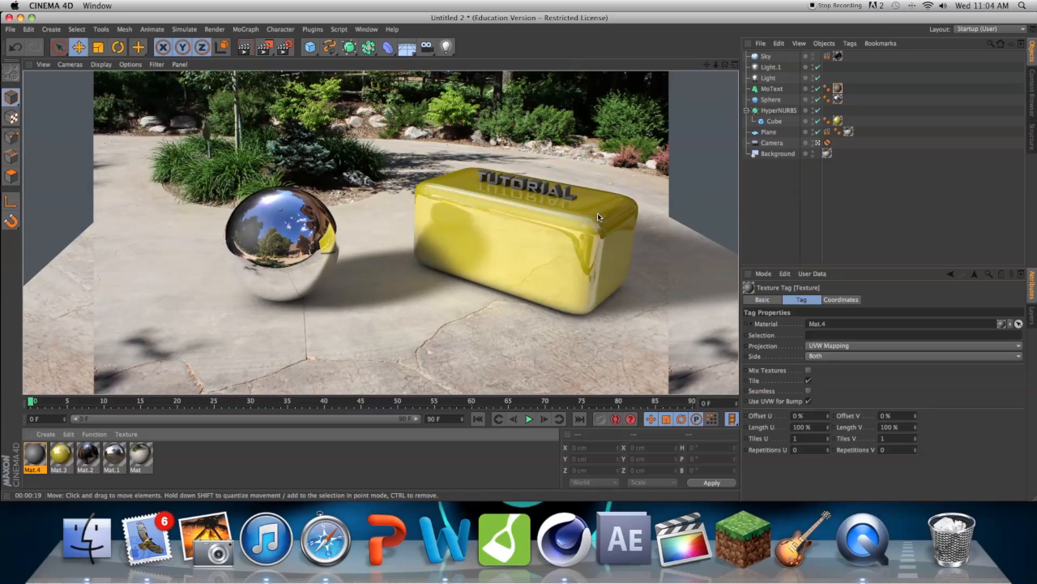
pyautogui.moveTo(559, 202)
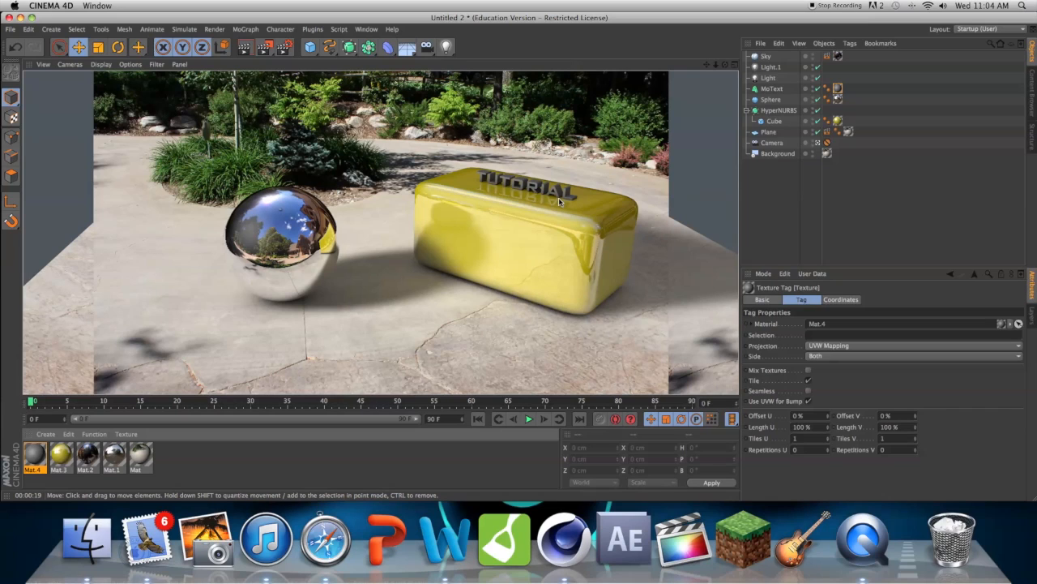
pyautogui.moveTo(556, 202)
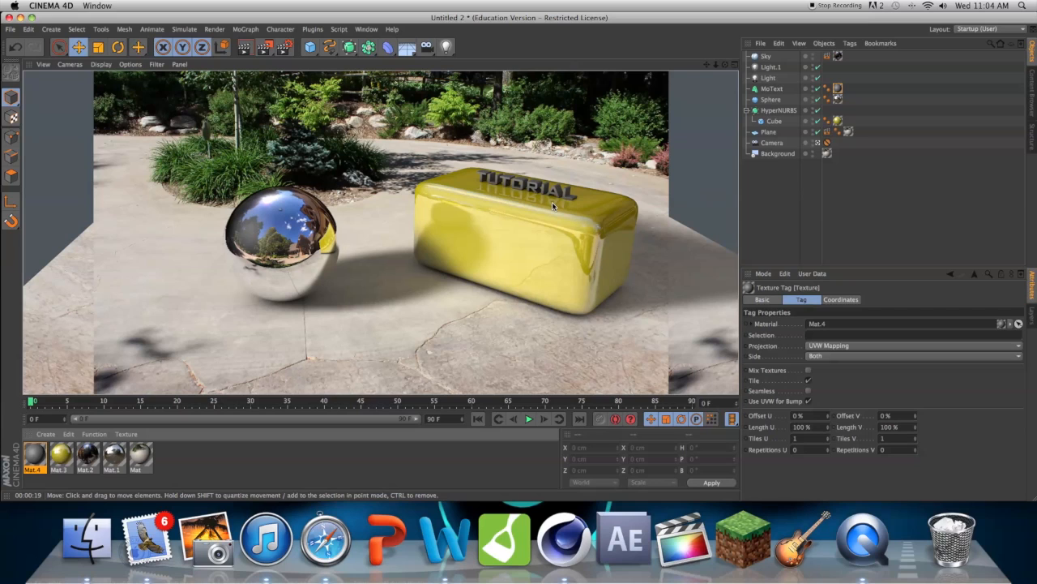
pyautogui.moveTo(703, 104)
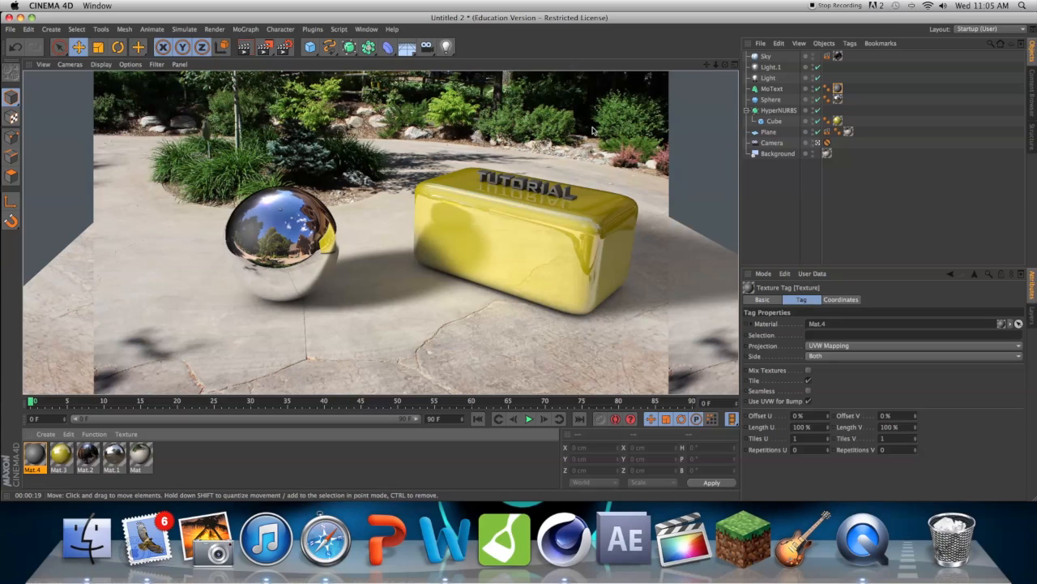
pyautogui.moveTo(707, 120)
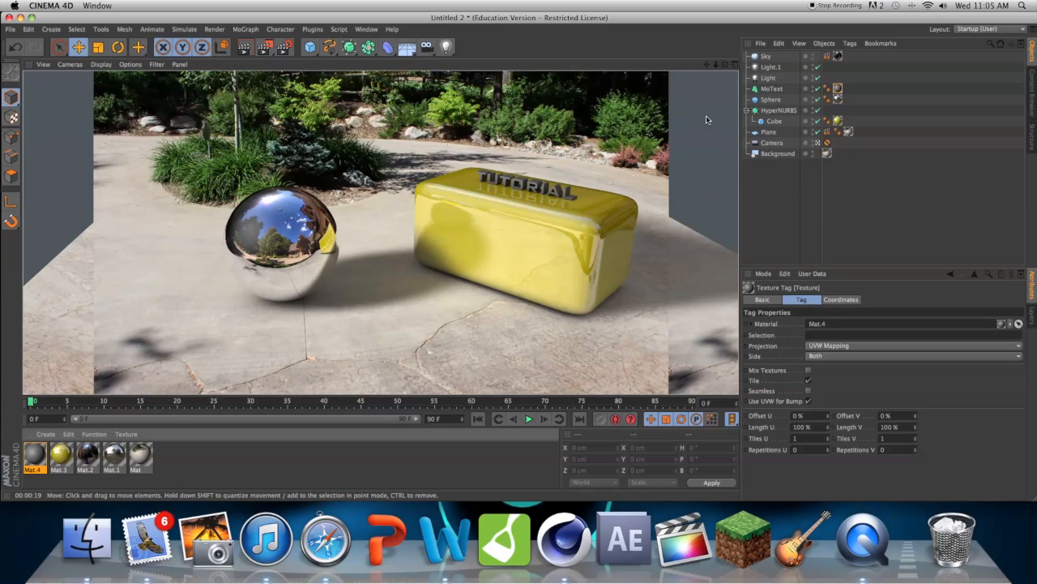